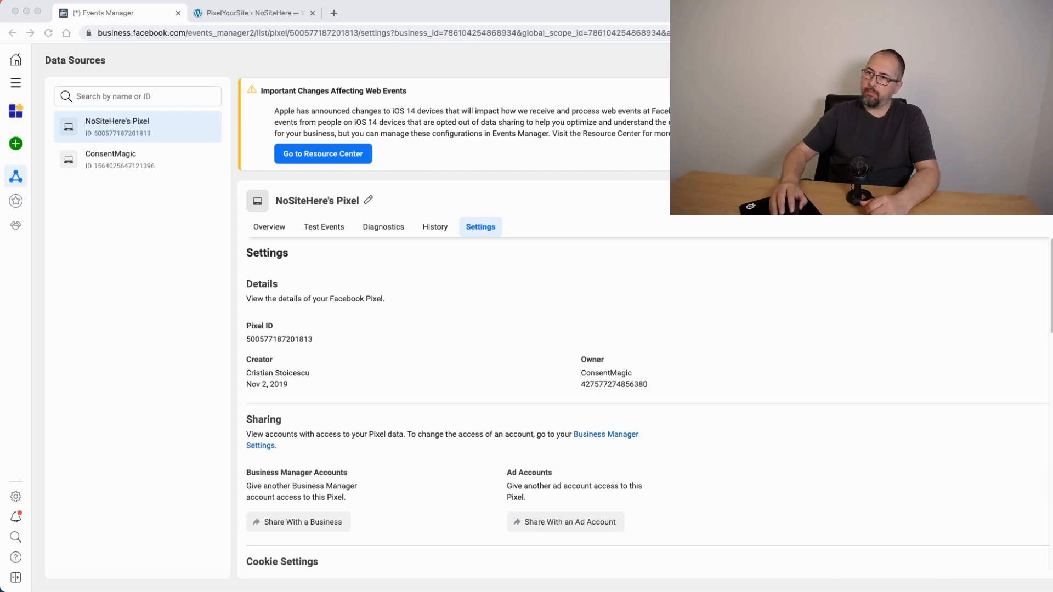
Expand the Facebook pixel settings in PixelYourSite, revealing Conversion API, Advanced Matching, pixel ID and token.
{"action": "left_click", "coordinate": [254, 13]}
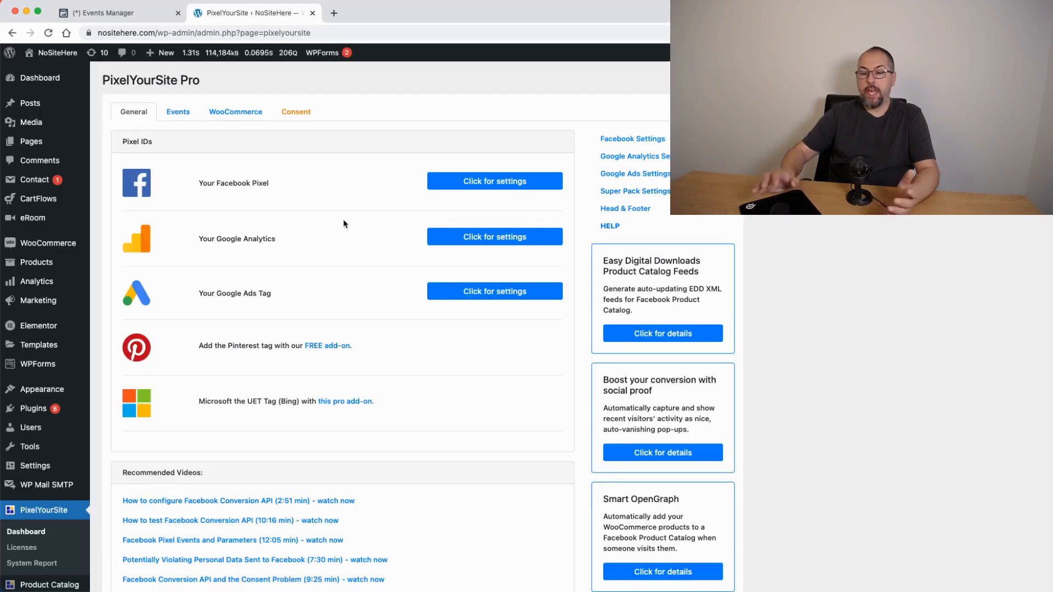
{"action": "left_click", "coordinate": [495, 181]}
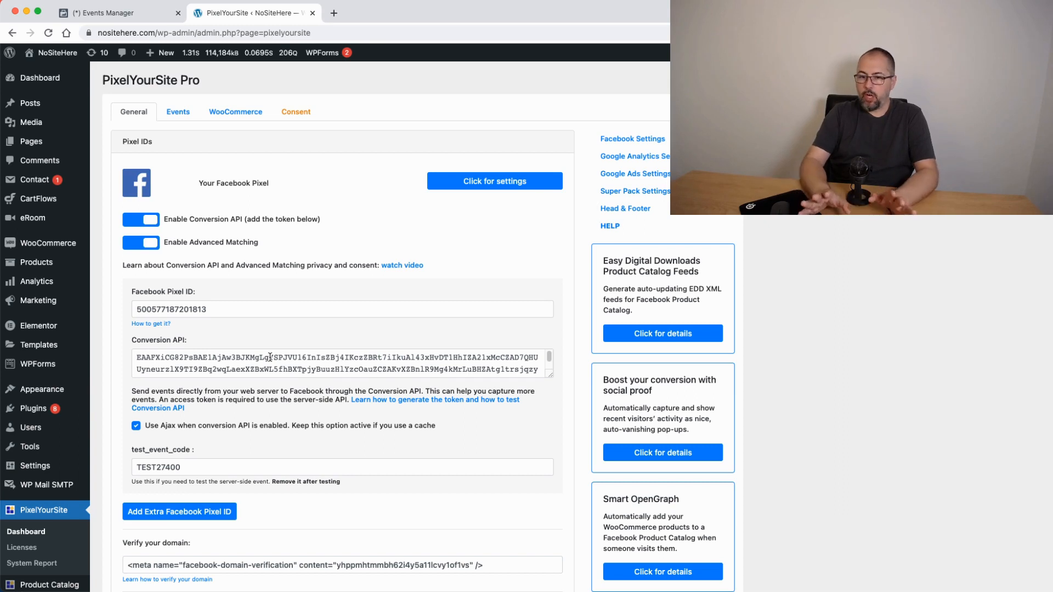
{"action": "mouse_move", "coordinate": [638, 203]}
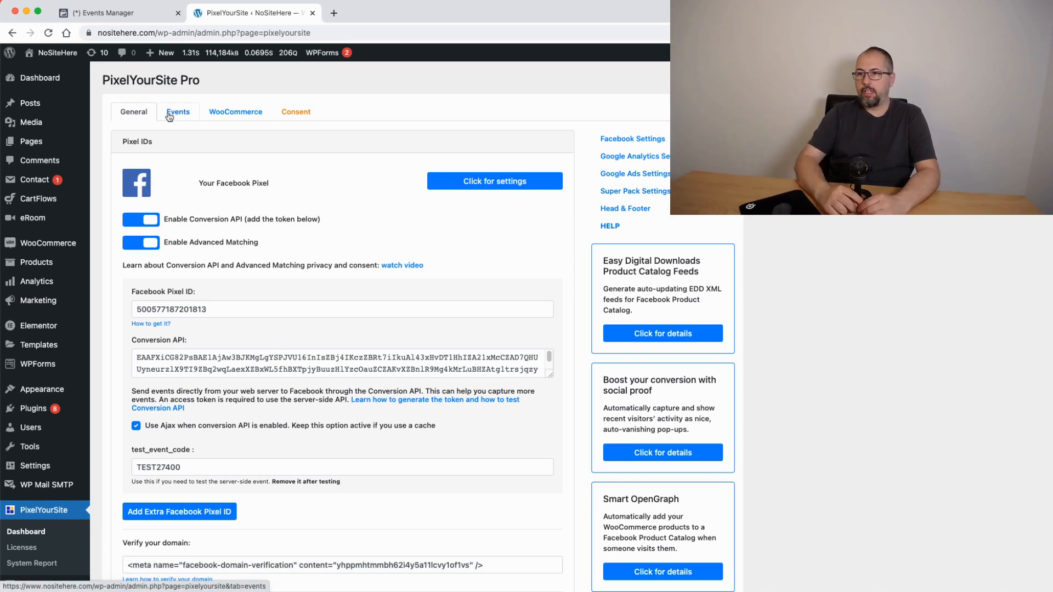
View the new custom event form under Events, then return to the General pixel list.
{"action": "left_click", "coordinate": [178, 112]}
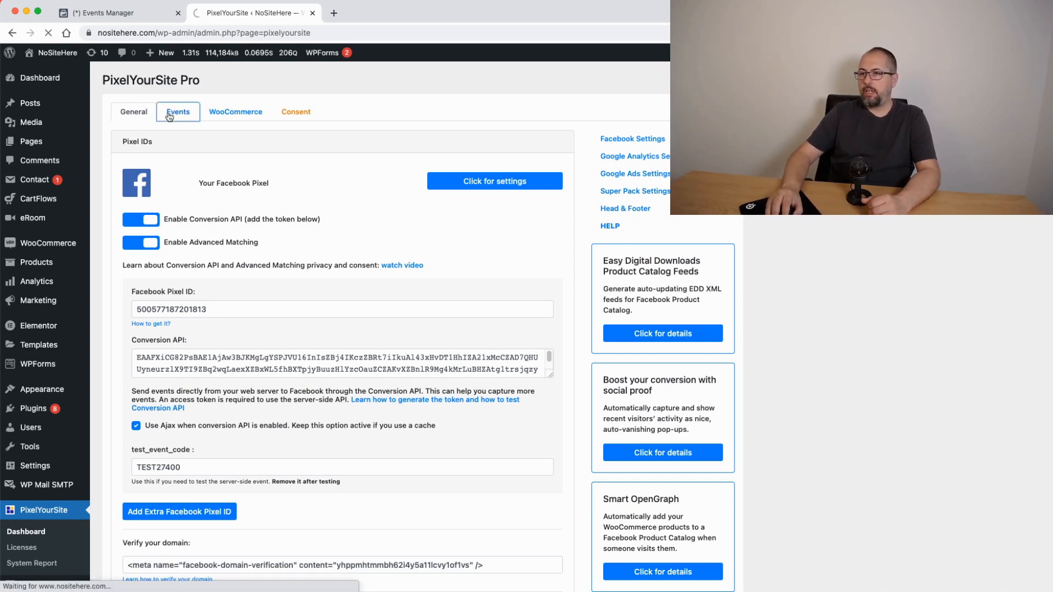
{"action": "left_click", "coordinate": [178, 111]}
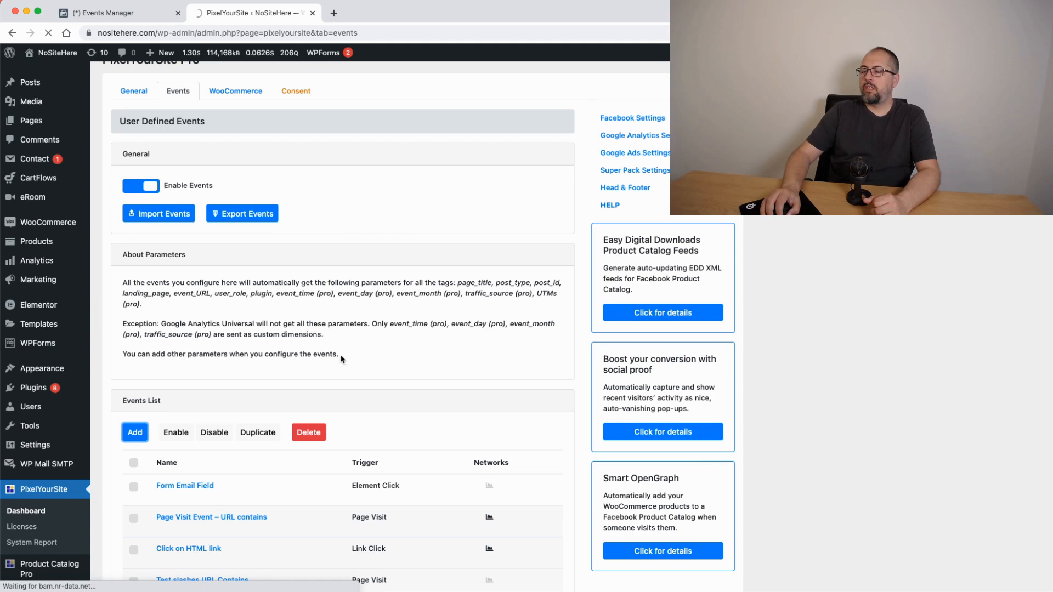
{"action": "left_click", "coordinate": [135, 432]}
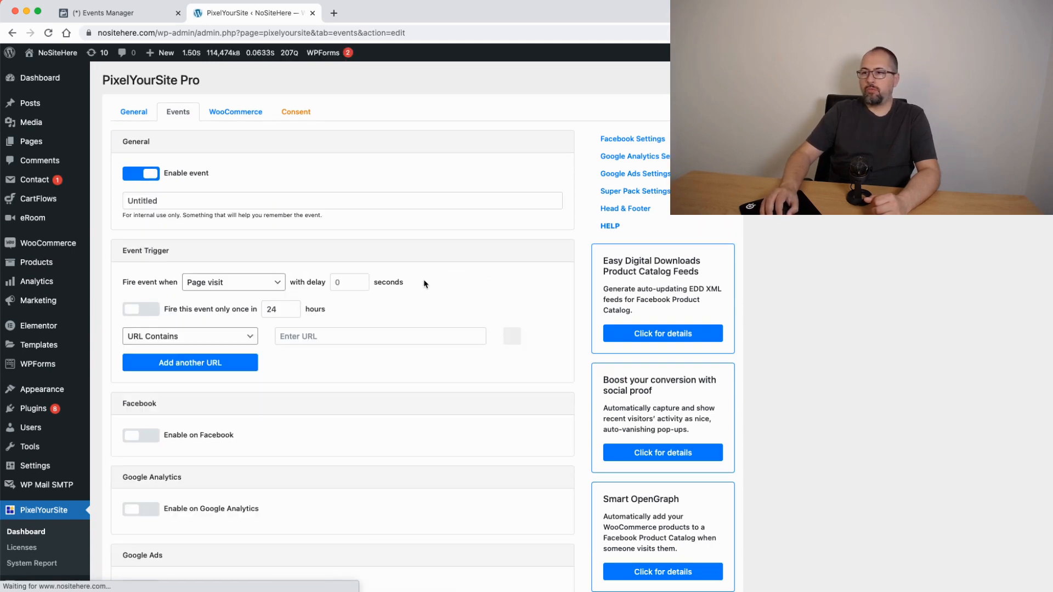
{"action": "left_click", "coordinate": [134, 112]}
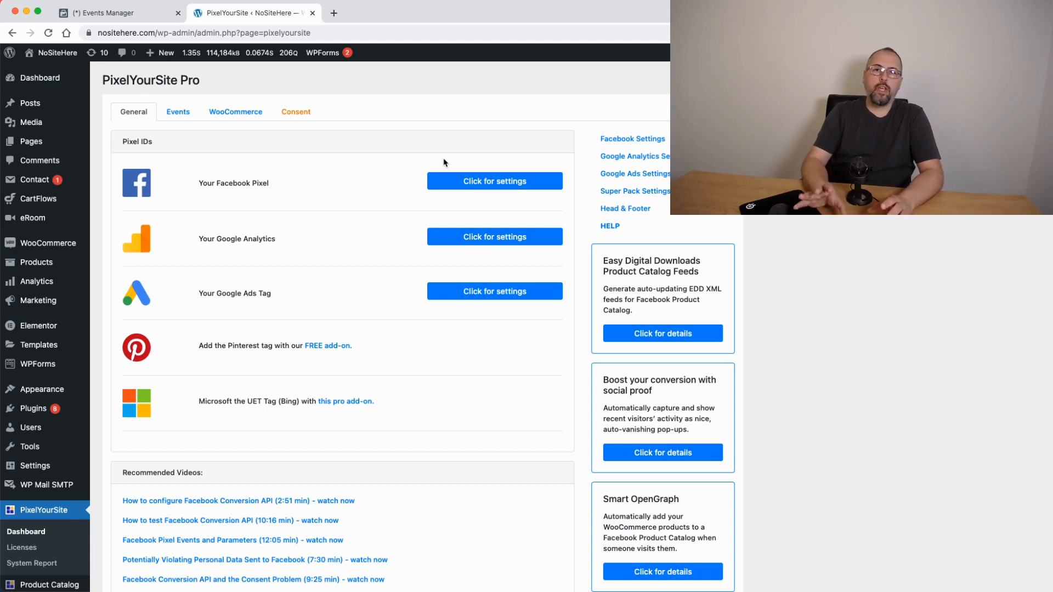
{"action": "mouse_move", "coordinate": [193, 111]}
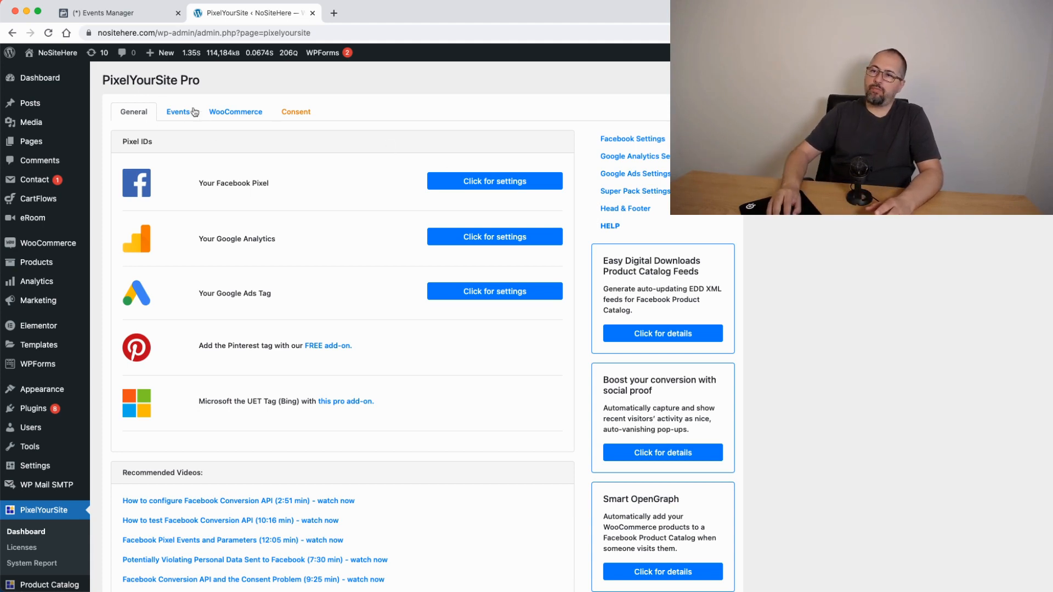
{"action": "mouse_move", "coordinate": [406, 129]}
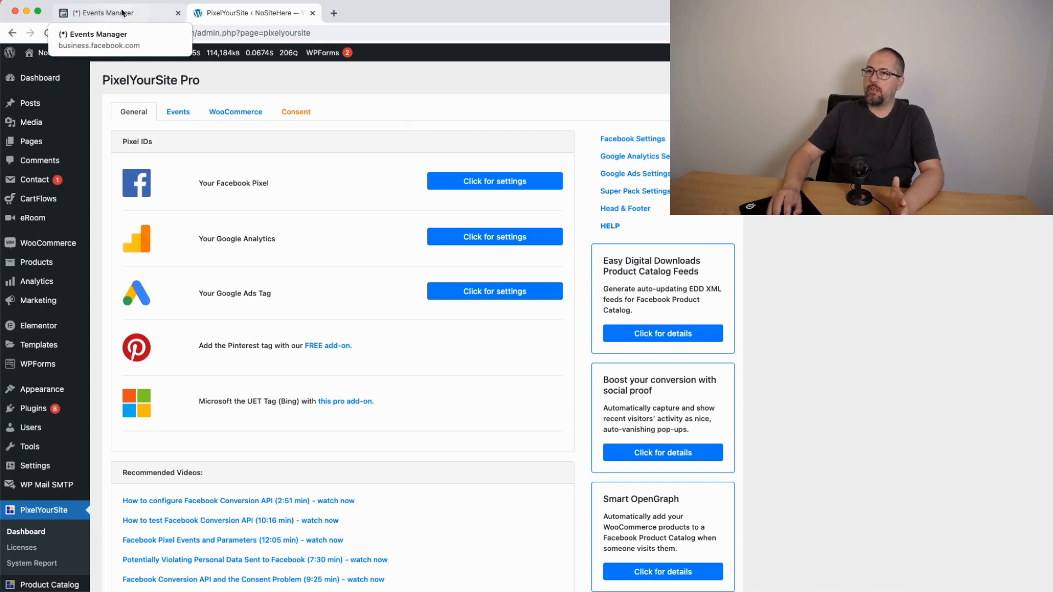
Show the Automatic Advanced Matching customer fields in the Events Manager pixel Settings.
{"action": "left_click", "coordinate": [104, 13]}
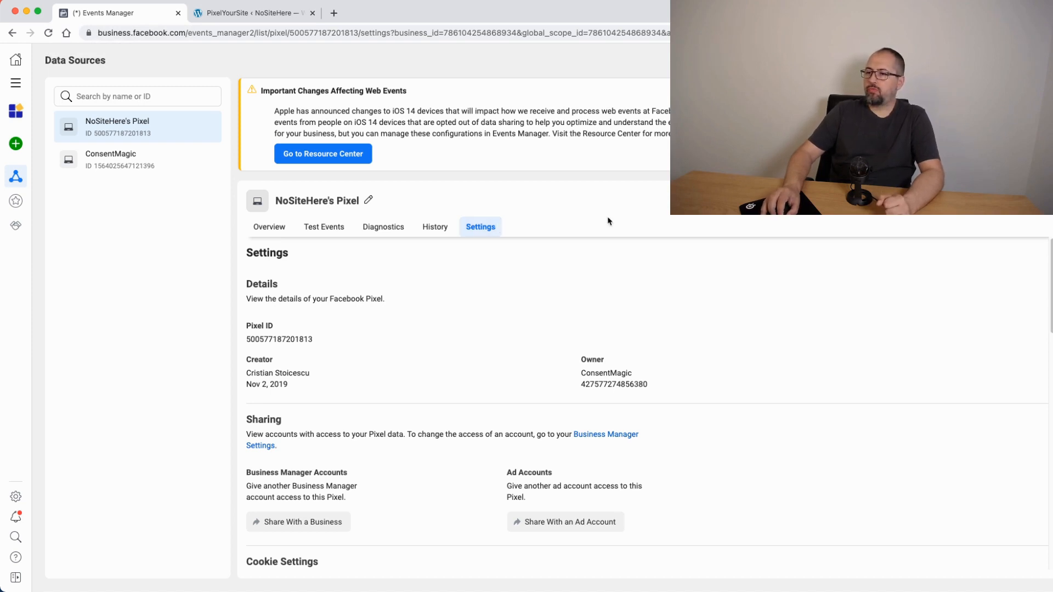
{"action": "mouse_move", "coordinate": [596, 270]}
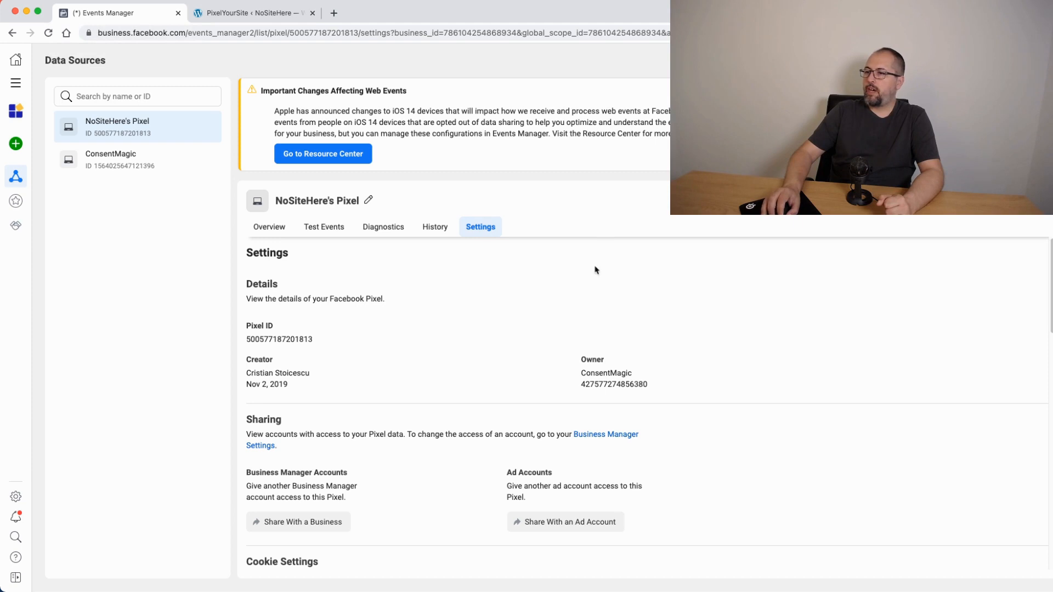
{"action": "scroll", "scroll_direction": "down", "scroll_amount": 3}
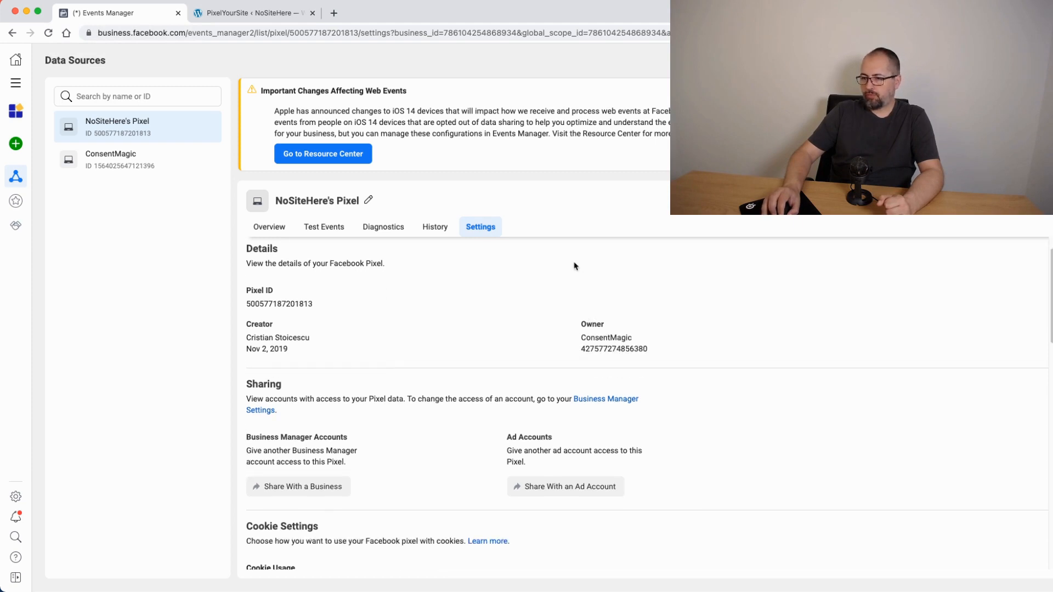
{"action": "scroll", "scroll_direction": "down", "scroll_amount": 3}
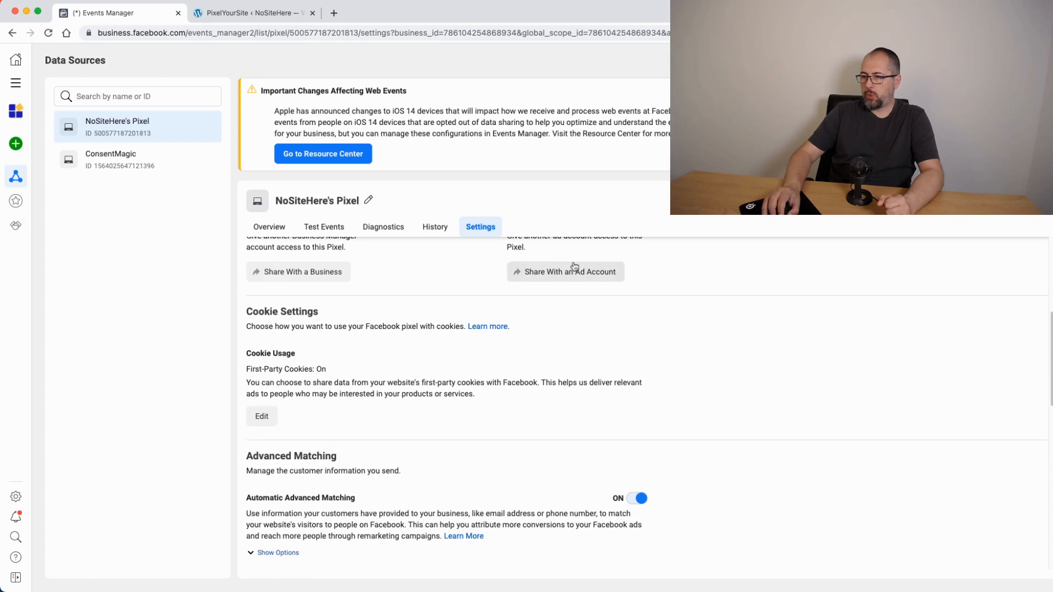
{"action": "scroll", "scroll_direction": "down", "scroll_amount": 3}
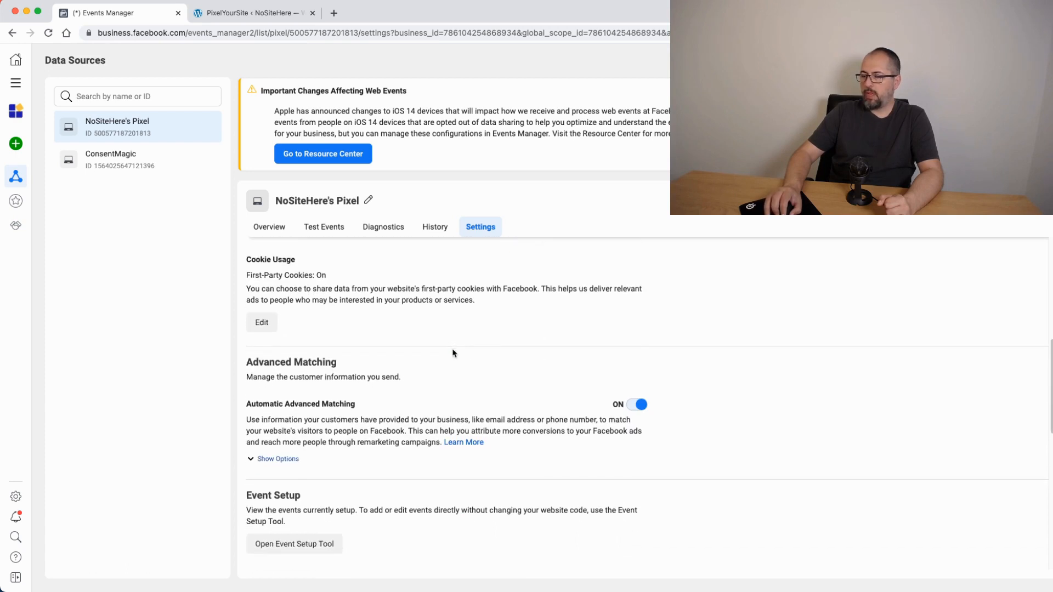
{"action": "scroll", "scroll_direction": "down", "scroll_amount": 3}
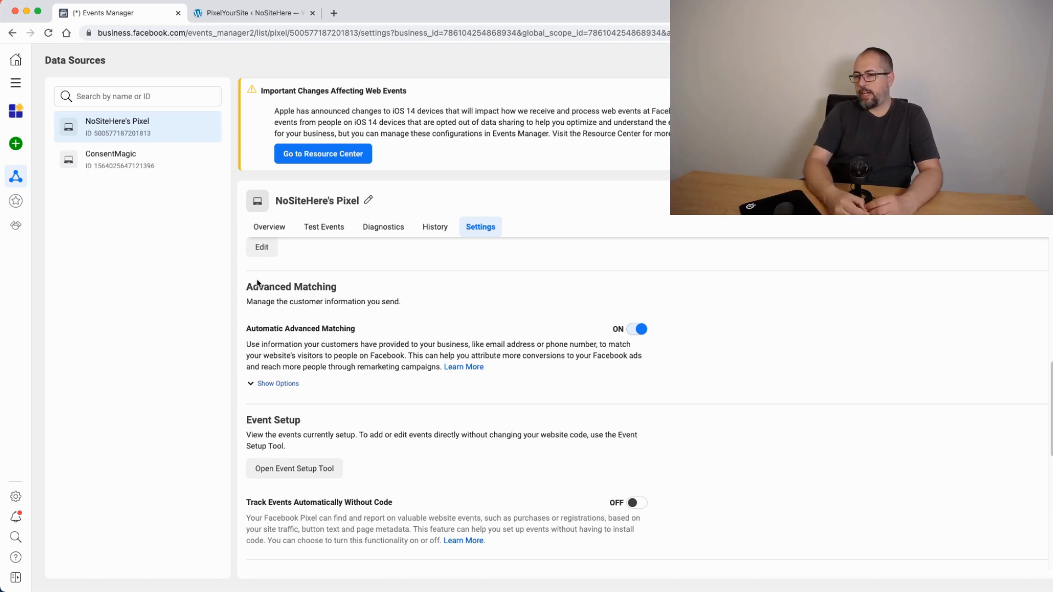
{"action": "left_click", "coordinate": [277, 384]}
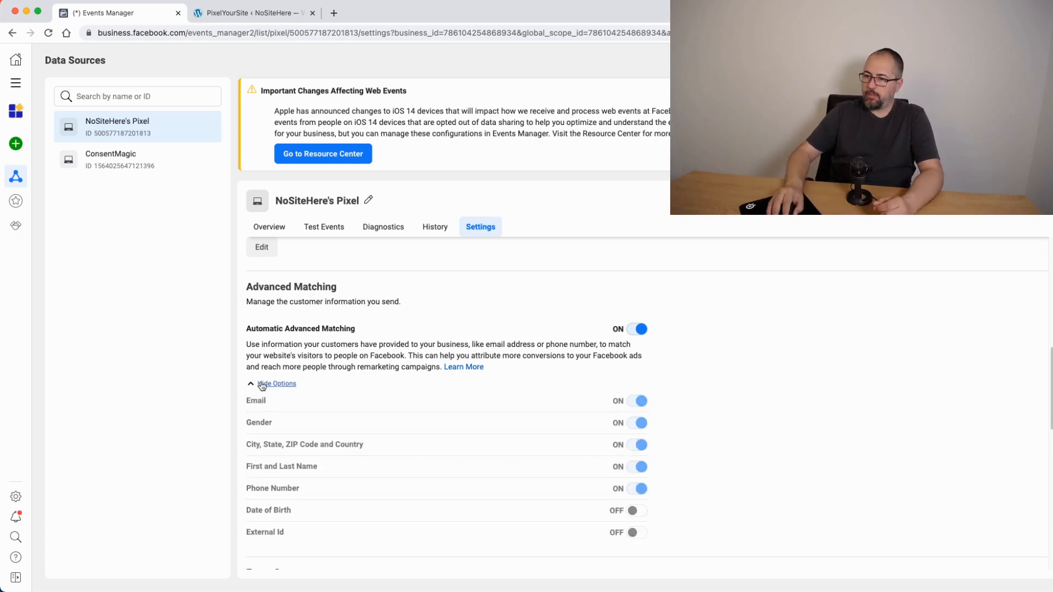
{"action": "scroll", "scroll_direction": "down", "scroll_amount": 3}
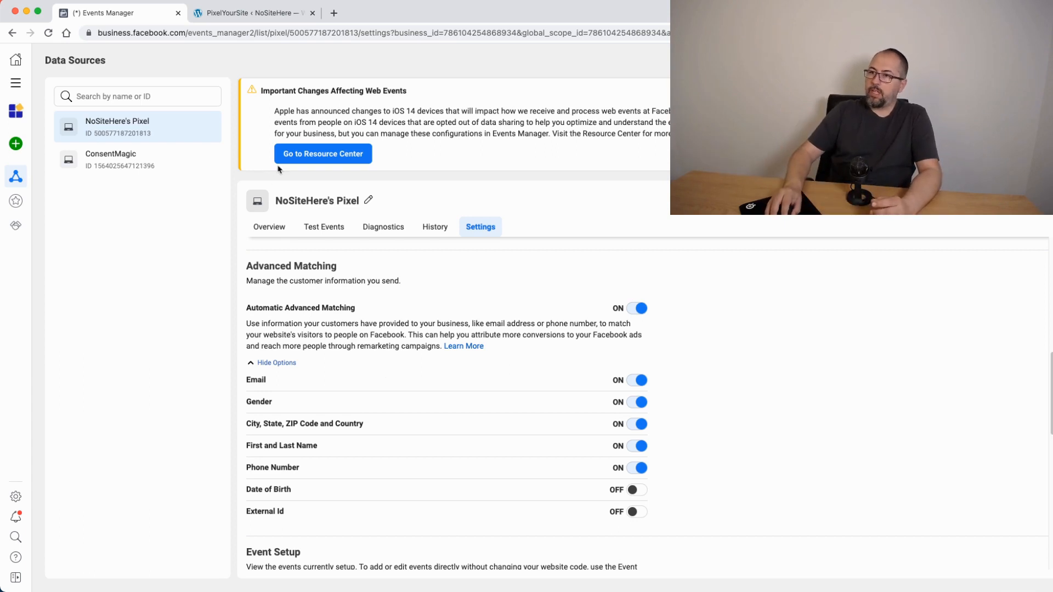
Expand the Facebook pixel settings in PixelYourSite again to confirm Conversion API and Advanced Matching are on.
{"action": "left_click", "coordinate": [253, 14]}
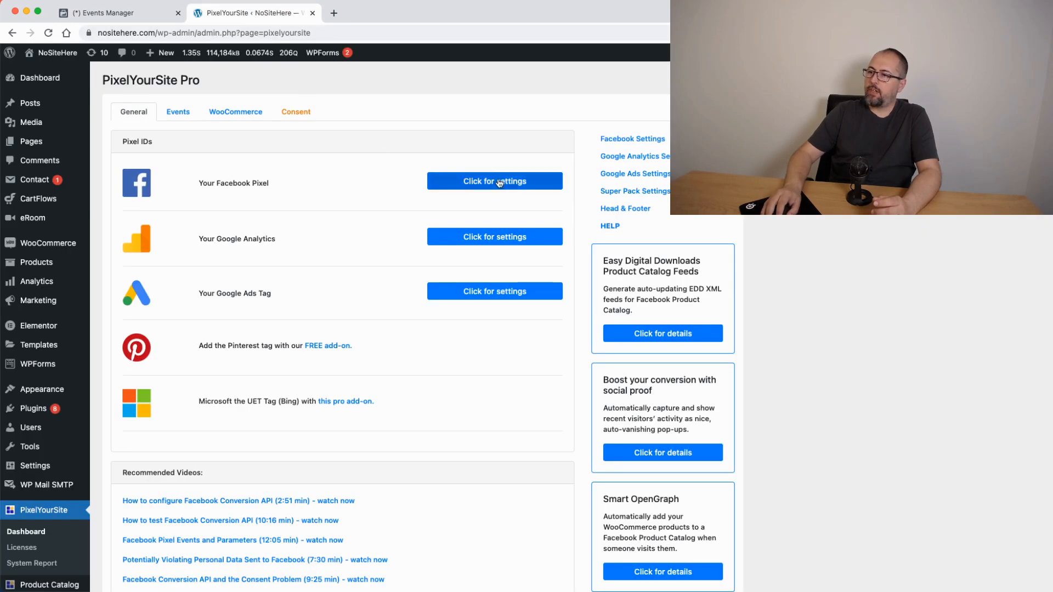
{"action": "left_click", "coordinate": [494, 181]}
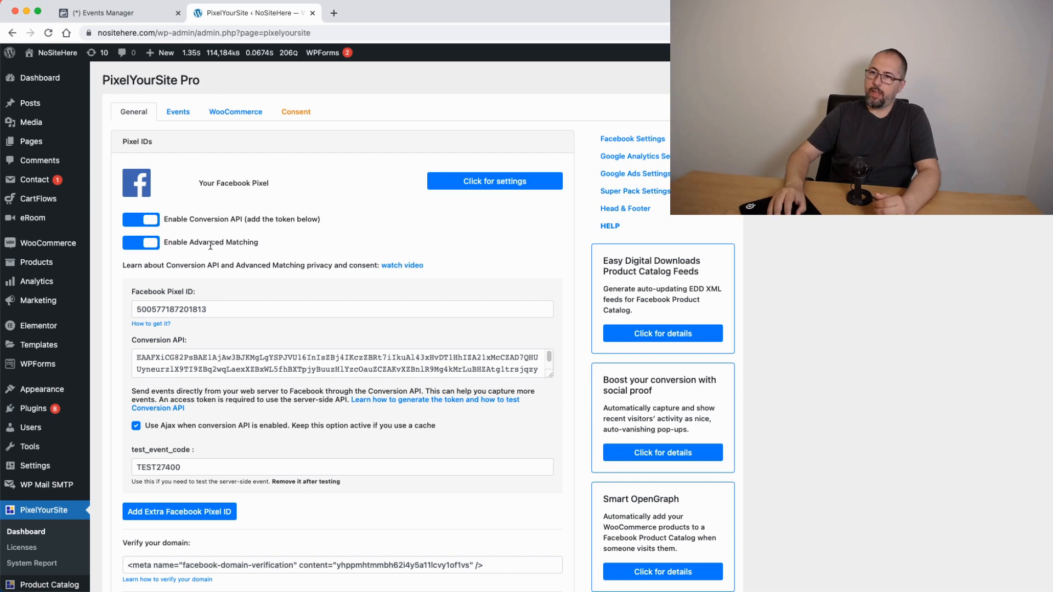
Scroll through NoSiteHere's Pixel Settings in Events Manager, comparing with the PixelYourSite settings.
{"action": "left_click", "coordinate": [105, 12]}
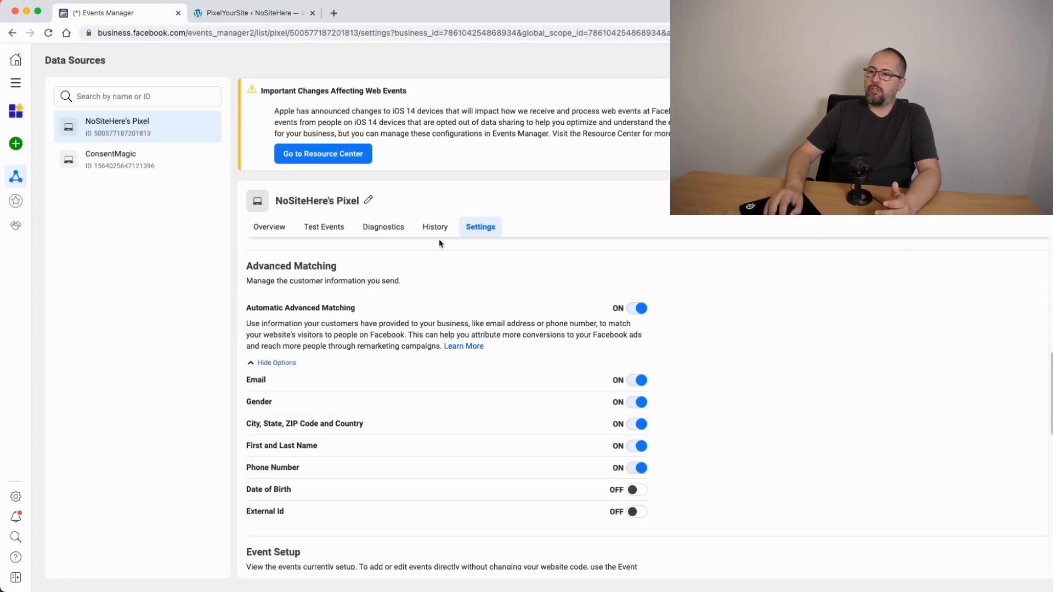
{"action": "mouse_move", "coordinate": [577, 279]}
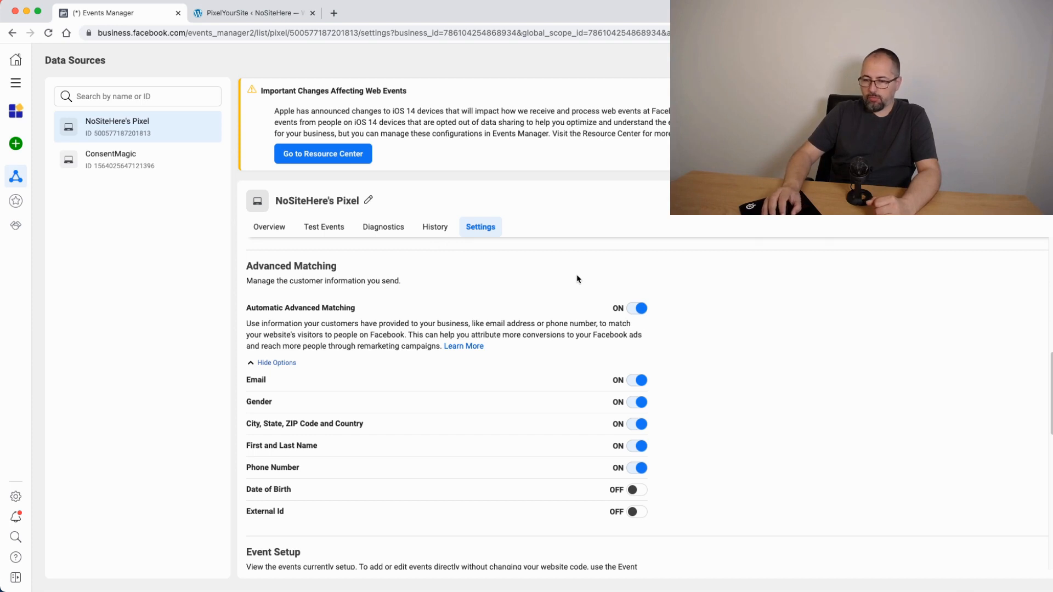
{"action": "scroll", "scroll_direction": "down", "scroll_amount": 3}
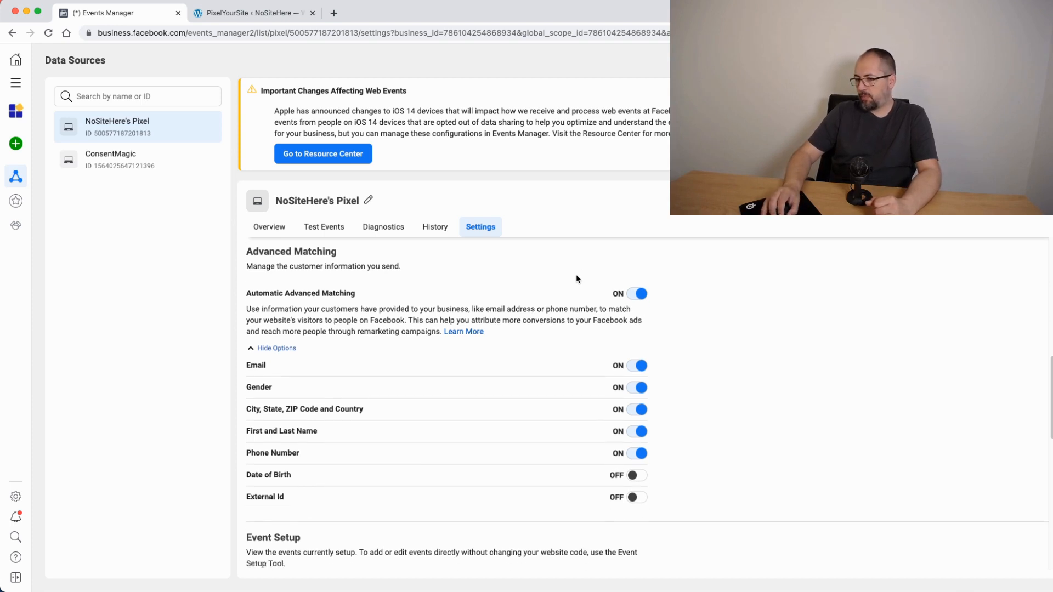
{"action": "scroll", "scroll_direction": "down", "scroll_amount": 3}
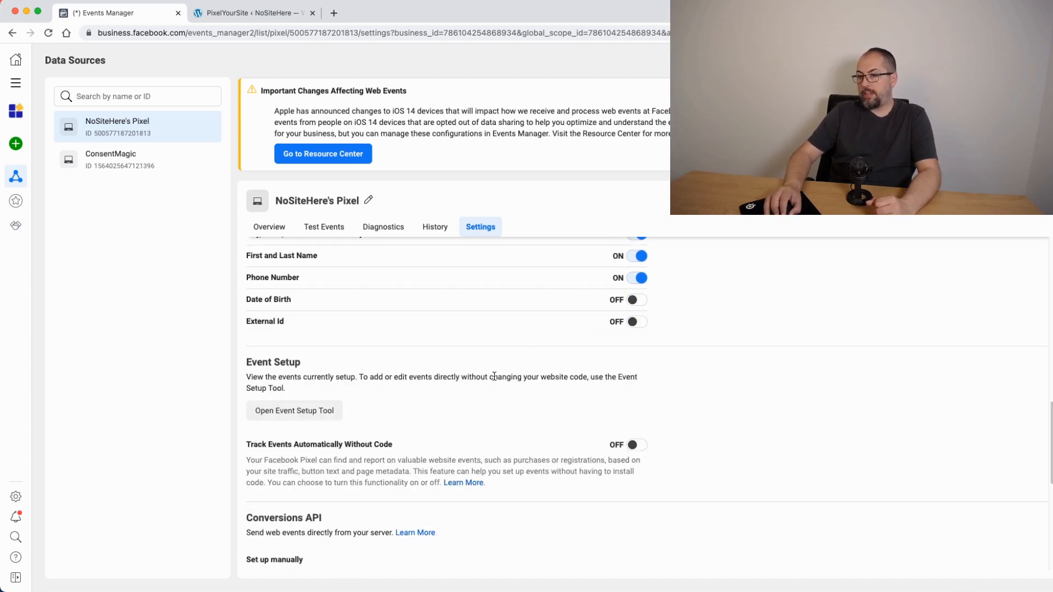
{"action": "scroll", "scroll_direction": "down", "scroll_amount": 3}
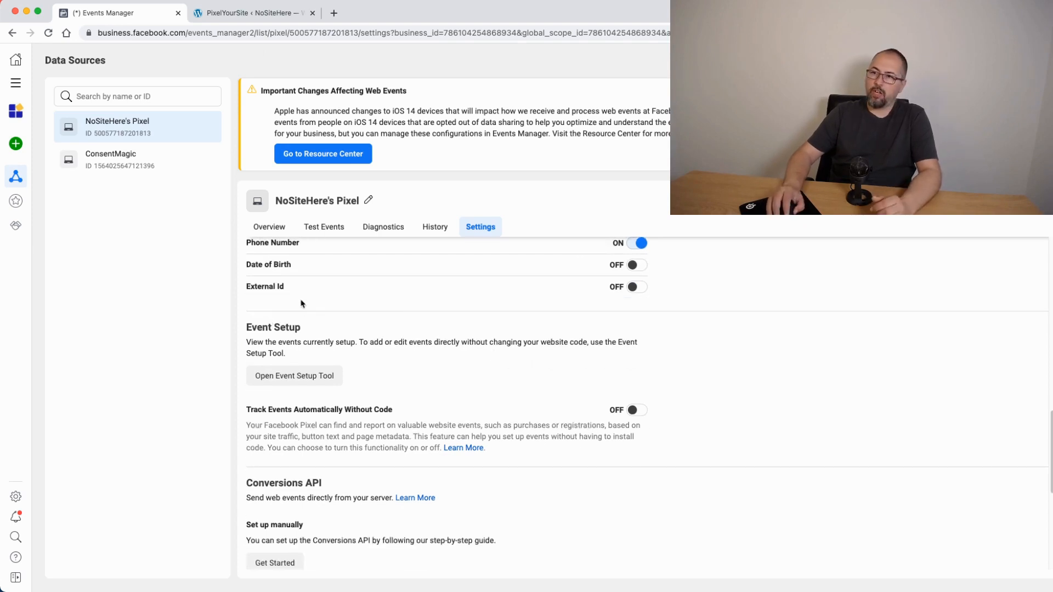
{"action": "left_click", "coordinate": [253, 14]}
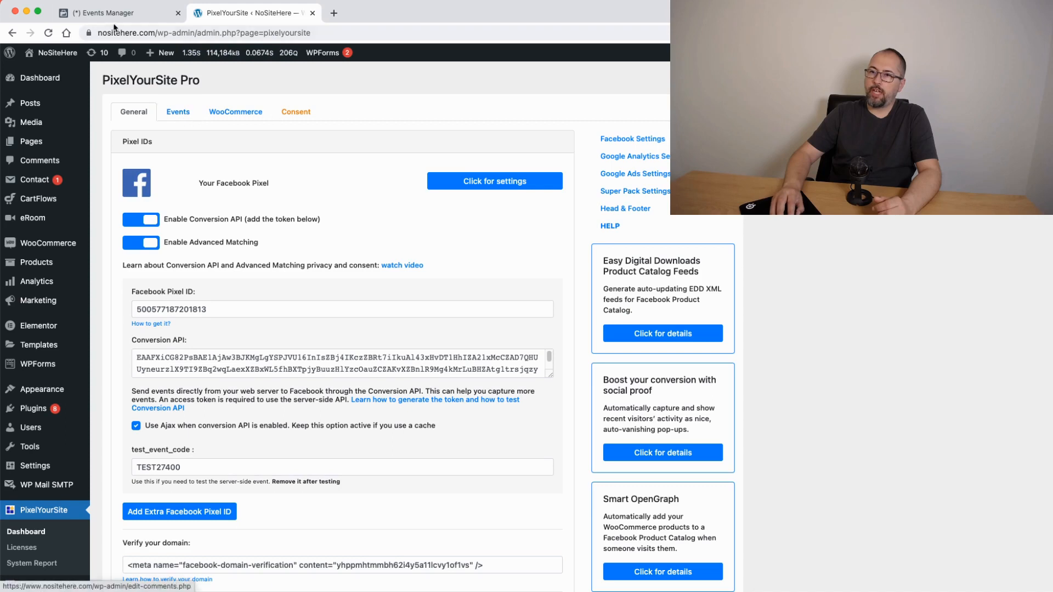
Return to the pixel Settings and reach the Conversions API setup section.
{"action": "left_click", "coordinate": [99, 13]}
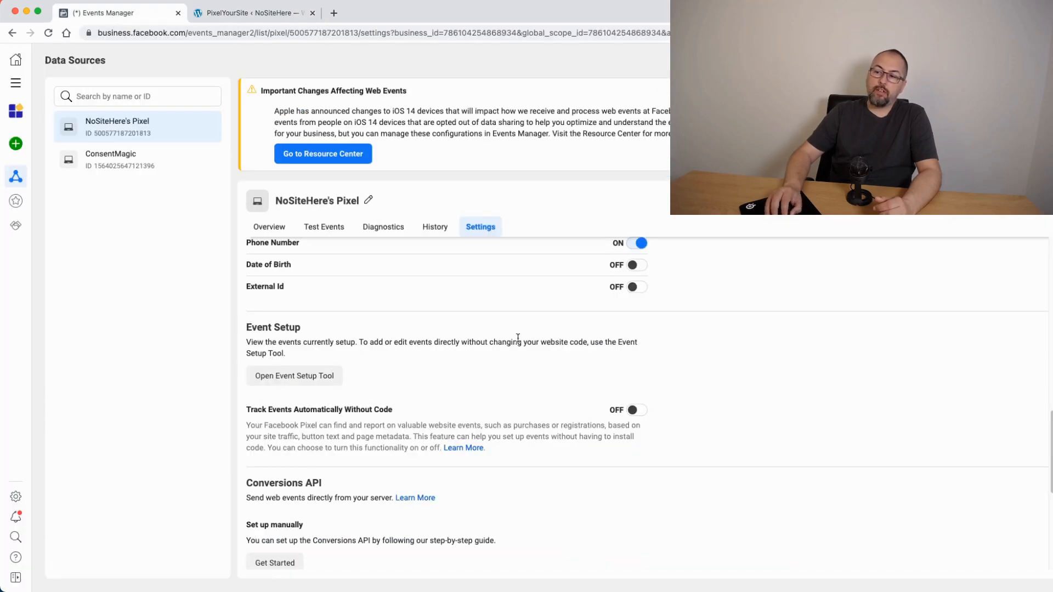
{"action": "mouse_move", "coordinate": [566, 379]}
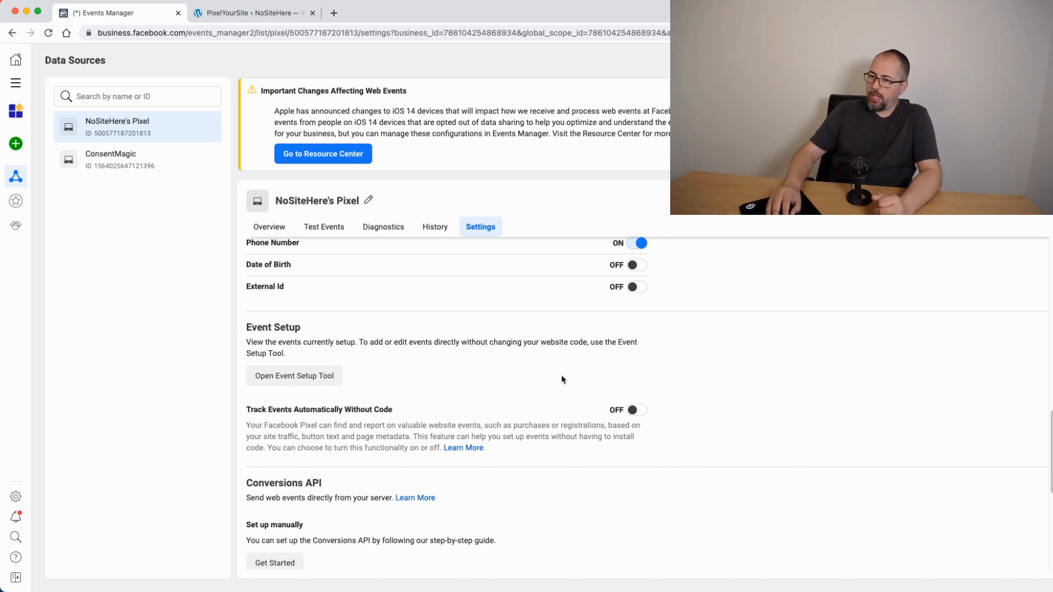
{"action": "scroll", "scroll_direction": "down", "scroll_amount": 3}
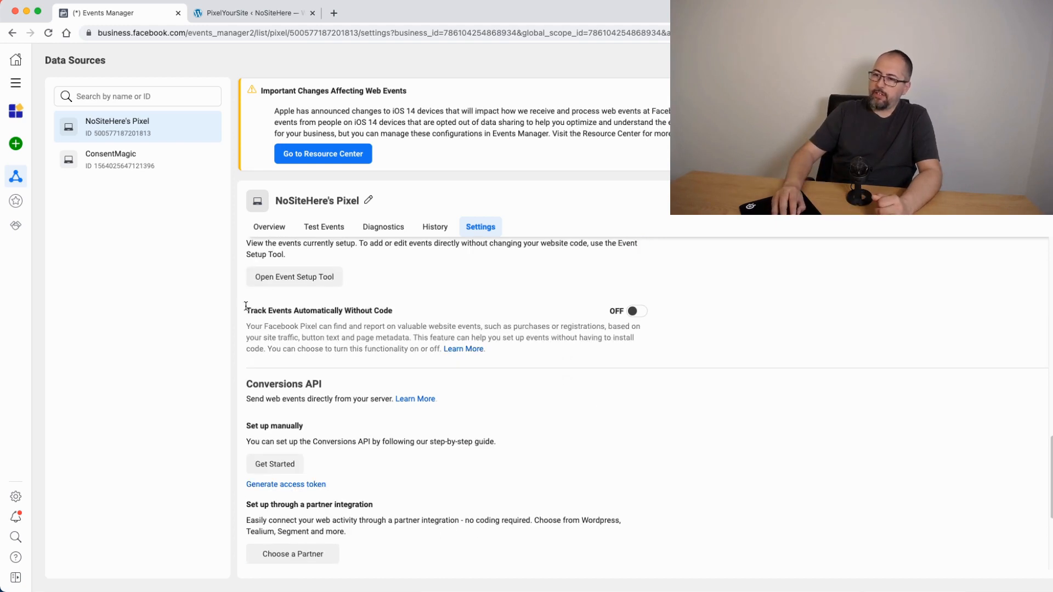
{"action": "mouse_move", "coordinate": [642, 330]}
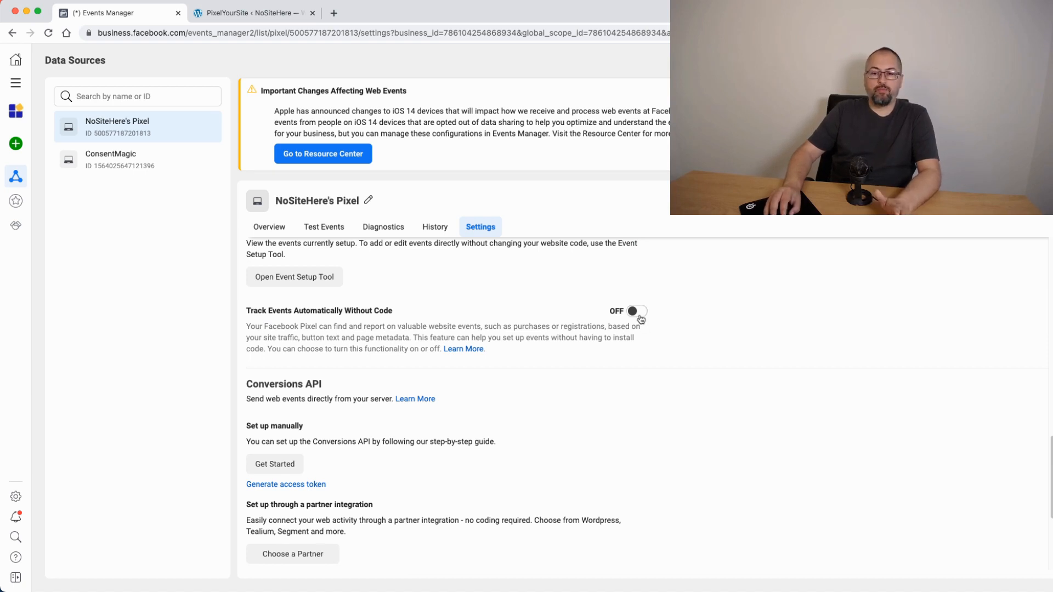
{"action": "mouse_move", "coordinate": [665, 318]}
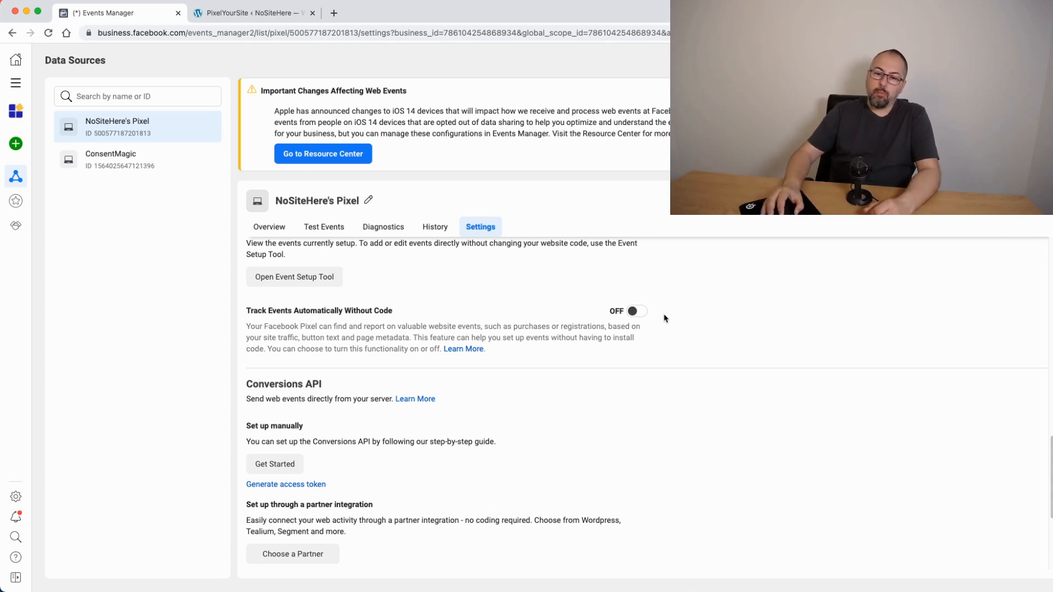
{"action": "left_click", "coordinate": [255, 13]}
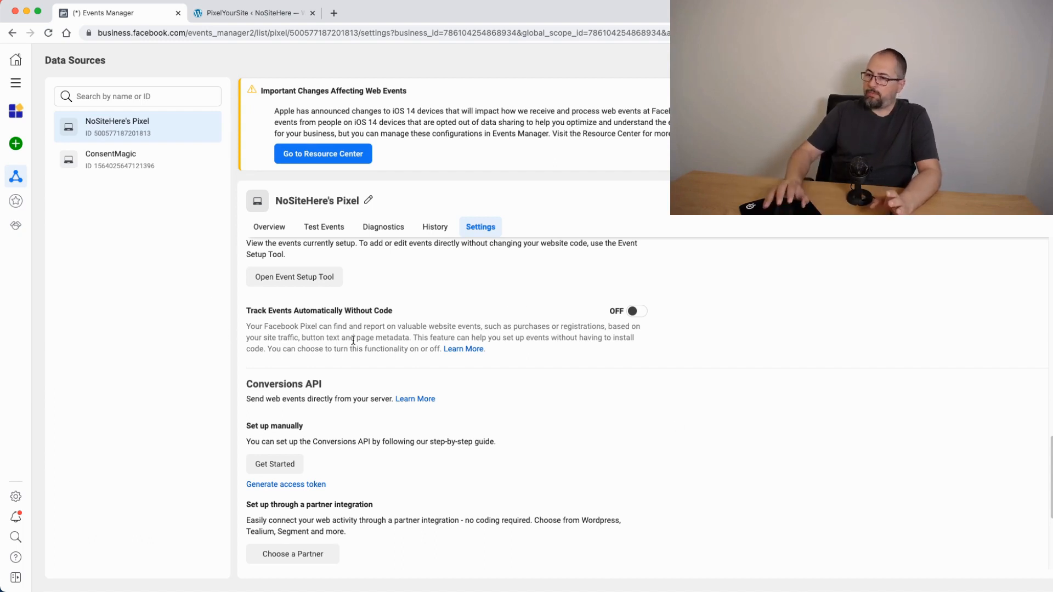
{"action": "scroll", "scroll_direction": "down", "scroll_amount": 3}
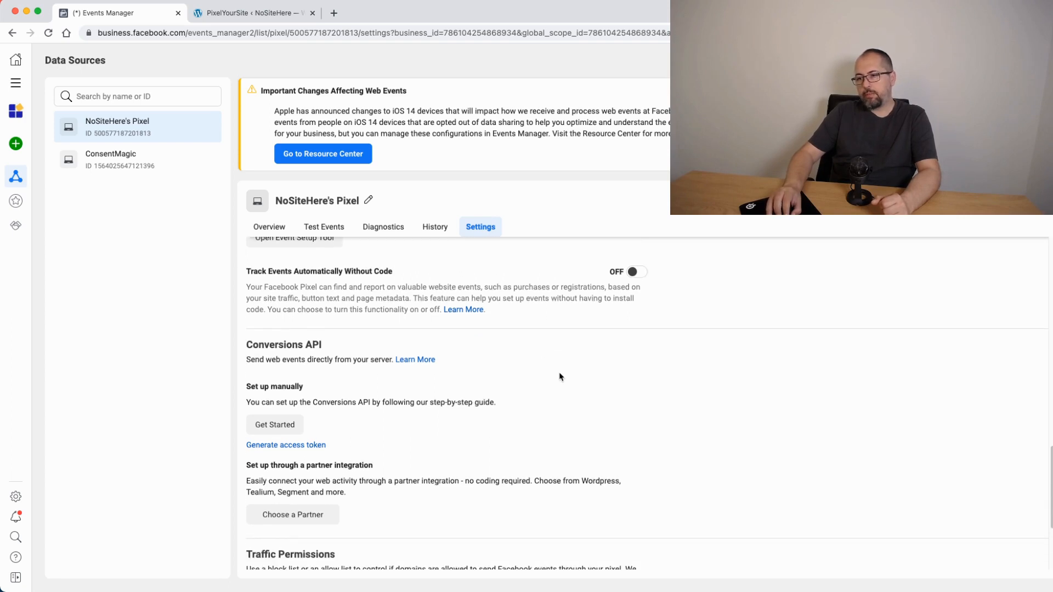
Generate a Conversions API access token for NoSiteHere's Pixel and view it after checking PixelYourSite.
{"action": "scroll", "scroll_direction": "down", "scroll_amount": 3}
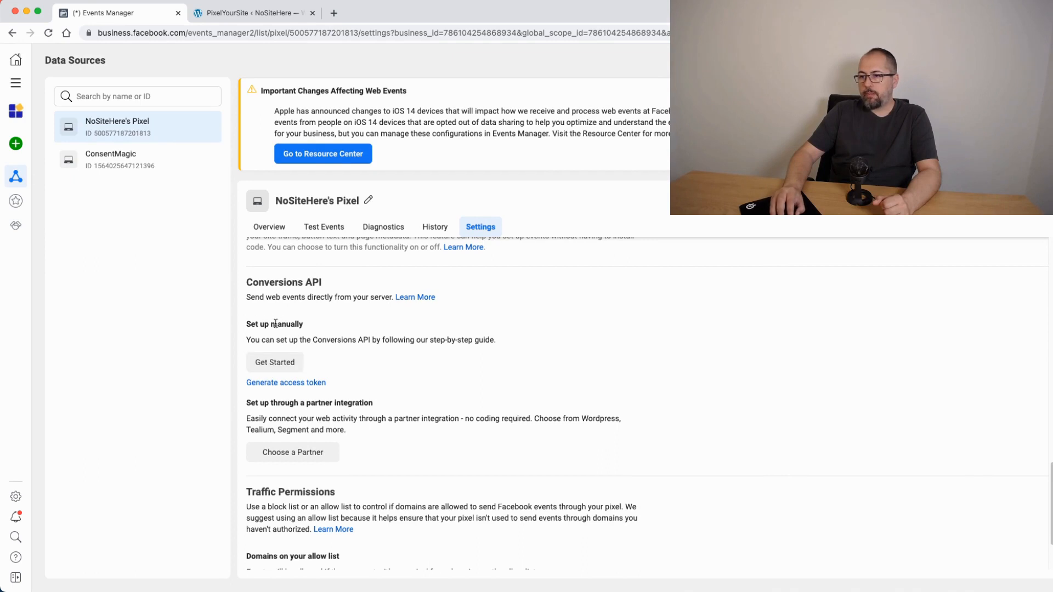
{"action": "mouse_move", "coordinate": [334, 375]}
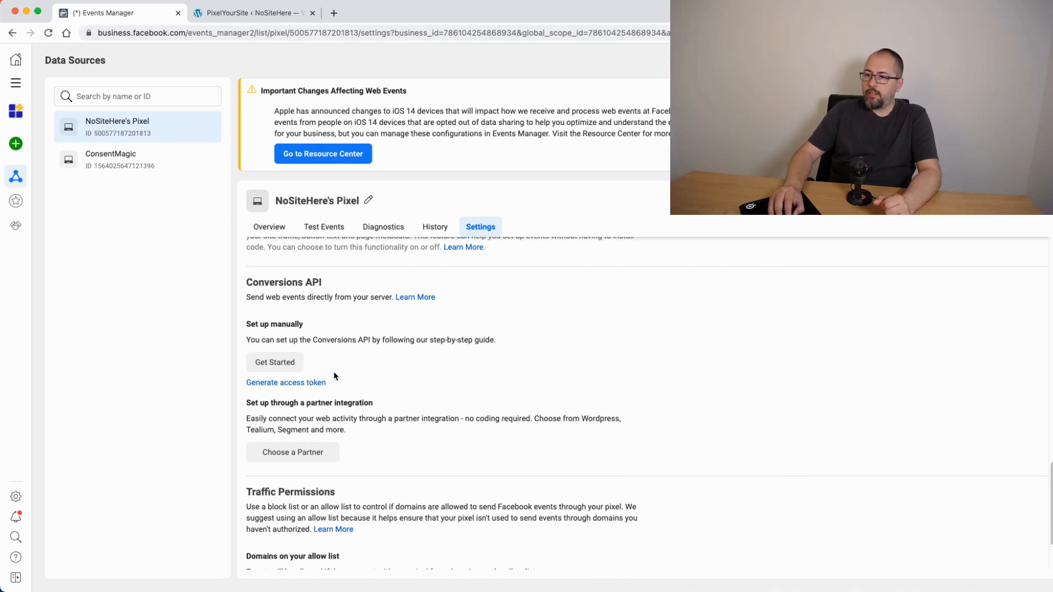
{"action": "mouse_move", "coordinate": [269, 388]}
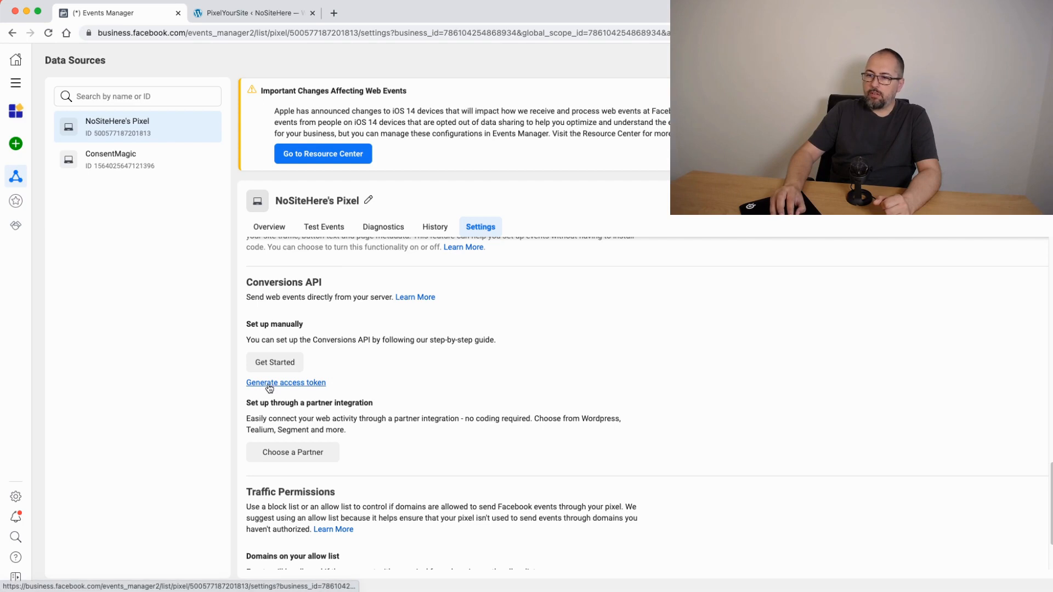
{"action": "left_click", "coordinate": [285, 383]}
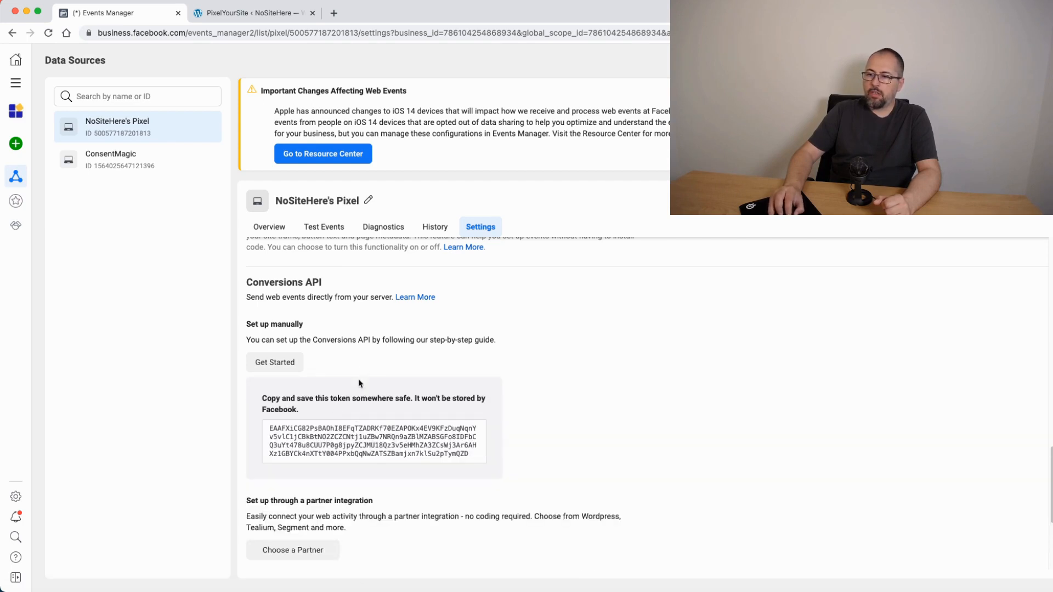
{"action": "left_click", "coordinate": [253, 13]}
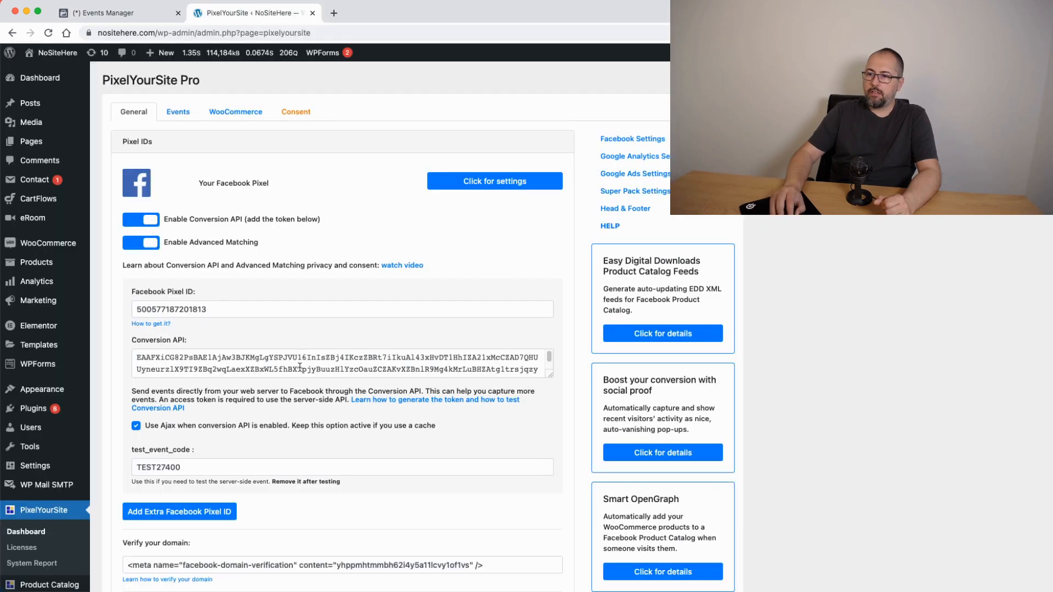
{"action": "left_click", "coordinate": [101, 13]}
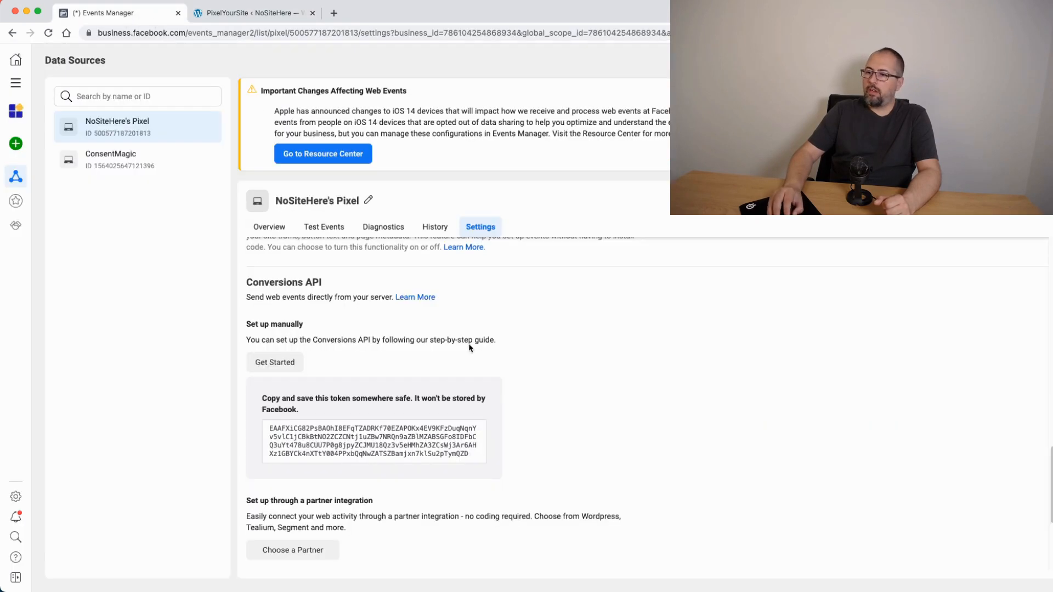
{"action": "scroll", "scroll_direction": "down", "scroll_amount": 3}
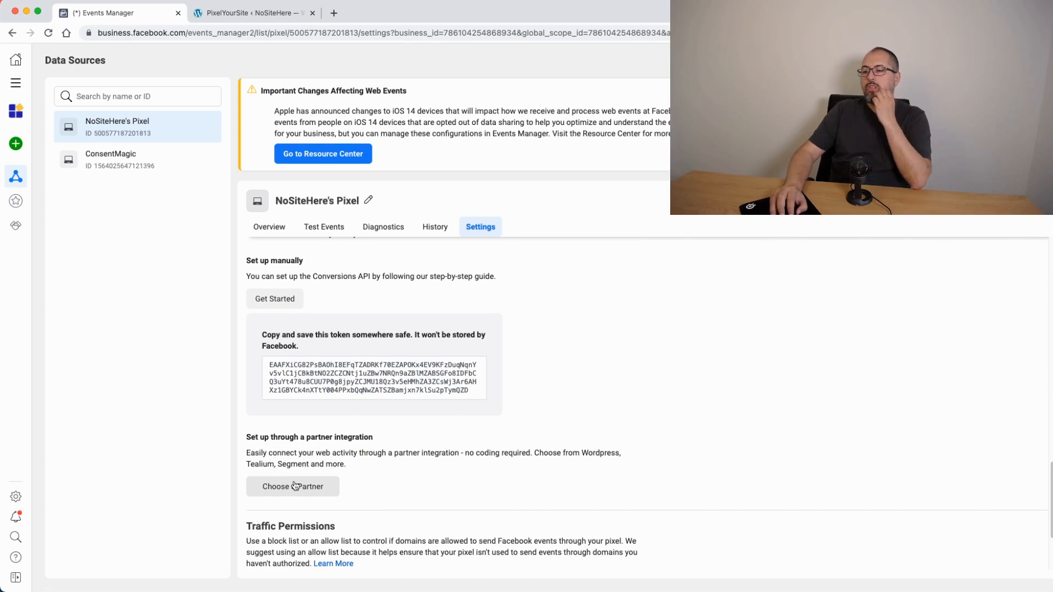
{"action": "mouse_move", "coordinate": [581, 473]}
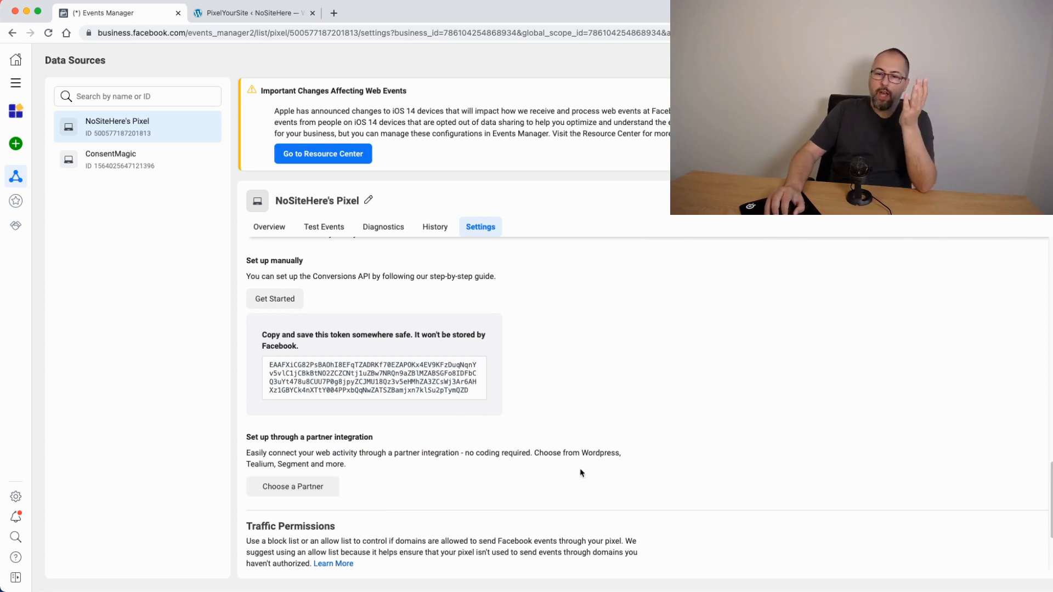
{"action": "mouse_move", "coordinate": [327, 255]}
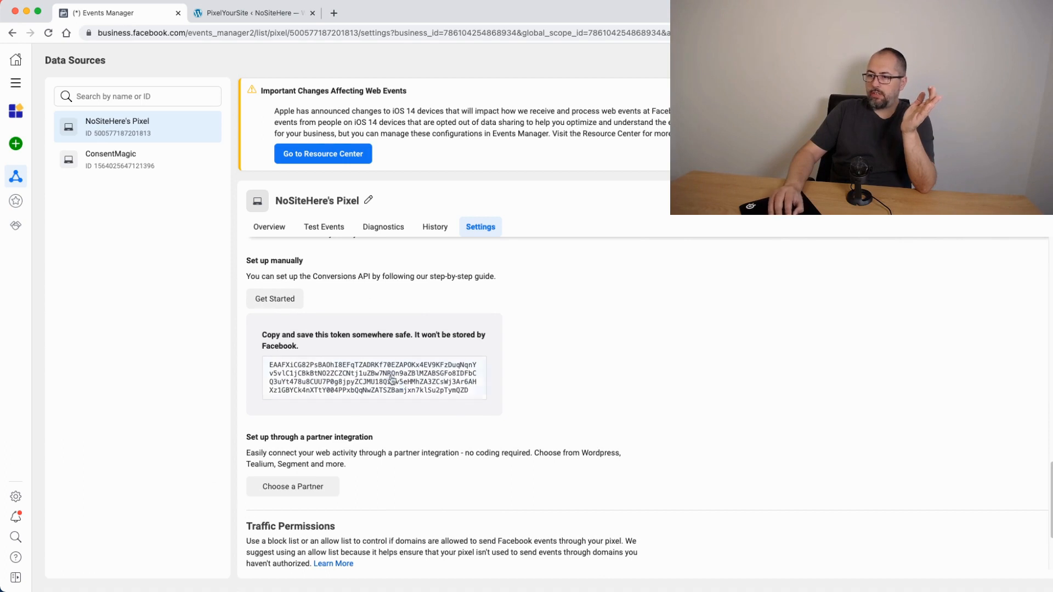
{"action": "mouse_move", "coordinate": [641, 374]}
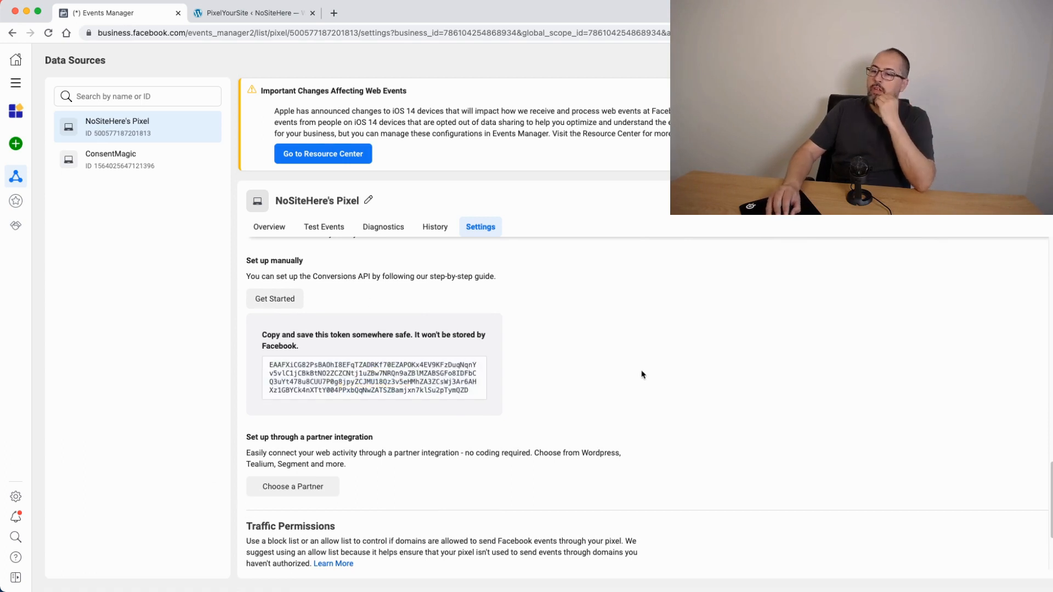
{"action": "scroll", "scroll_direction": "down", "scroll_amount": 3}
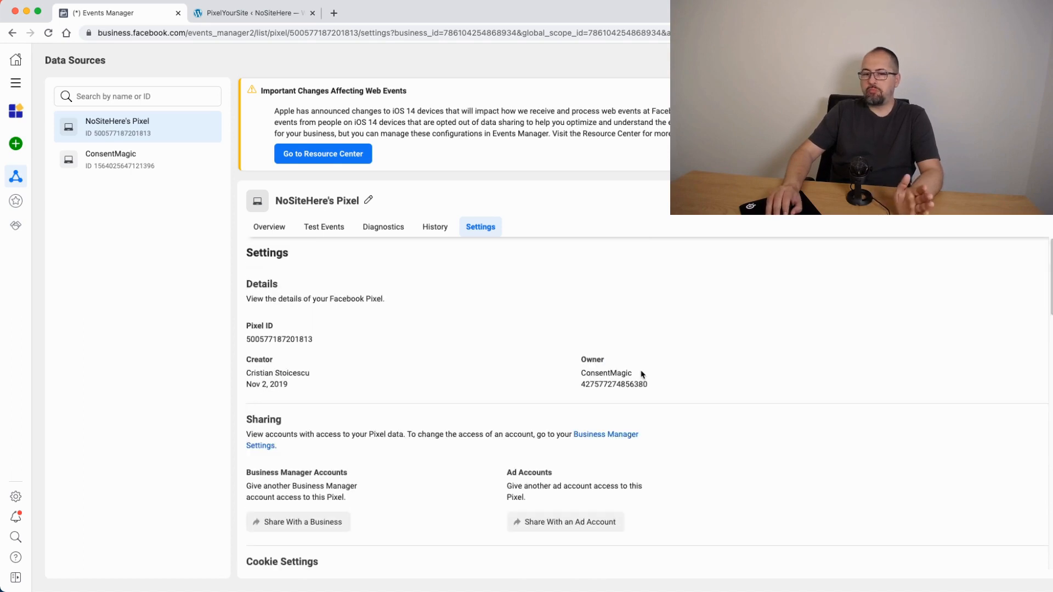
Return to the PixelYourSite General page showing Conversion API enabled with the token filled in.
{"action": "left_click", "coordinate": [253, 13]}
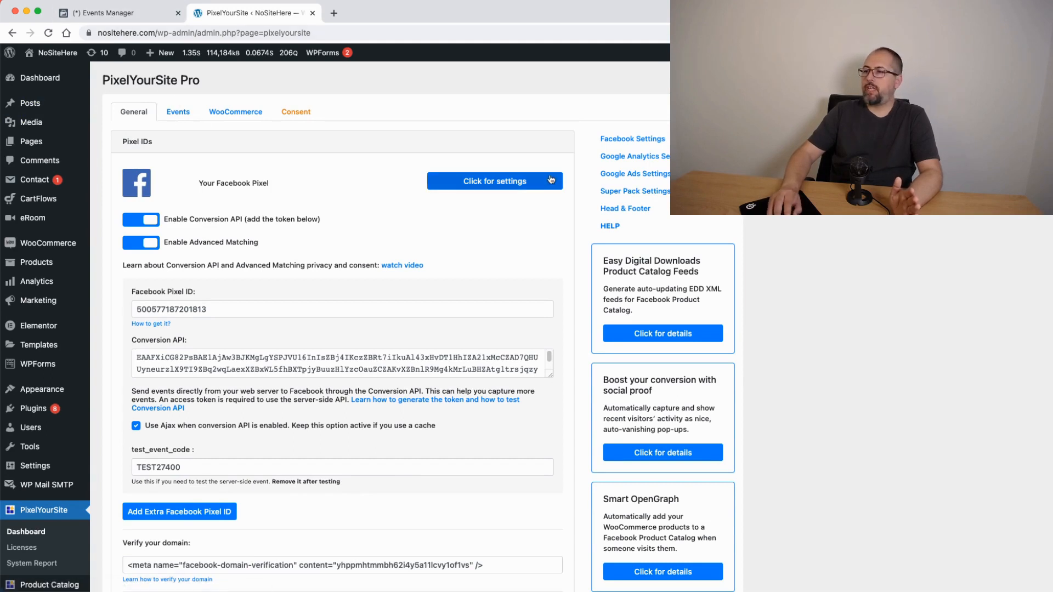
{"action": "mouse_move", "coordinate": [588, 272]}
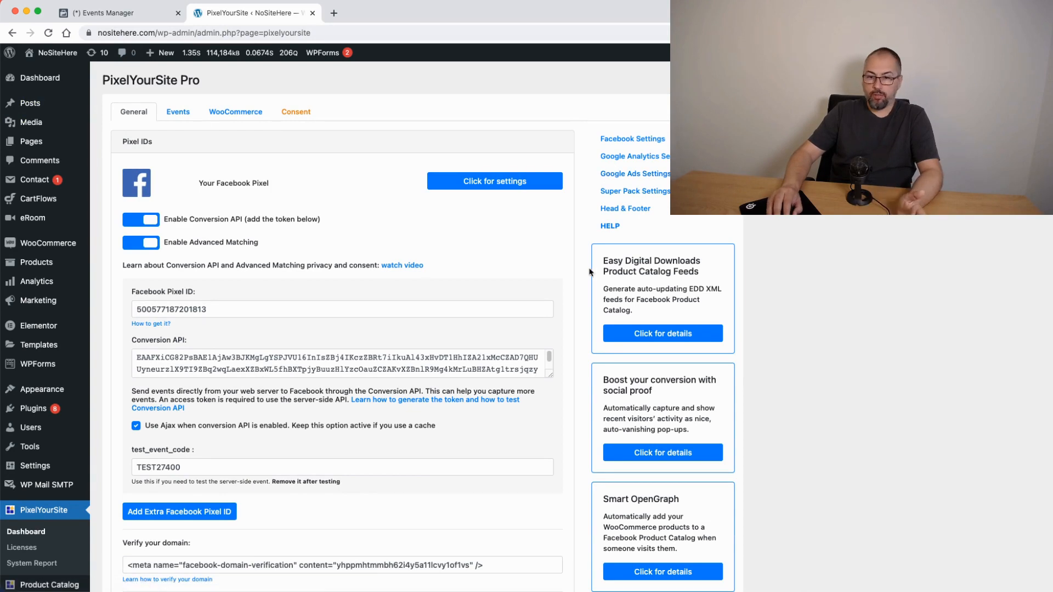
{"action": "mouse_move", "coordinate": [320, 163]}
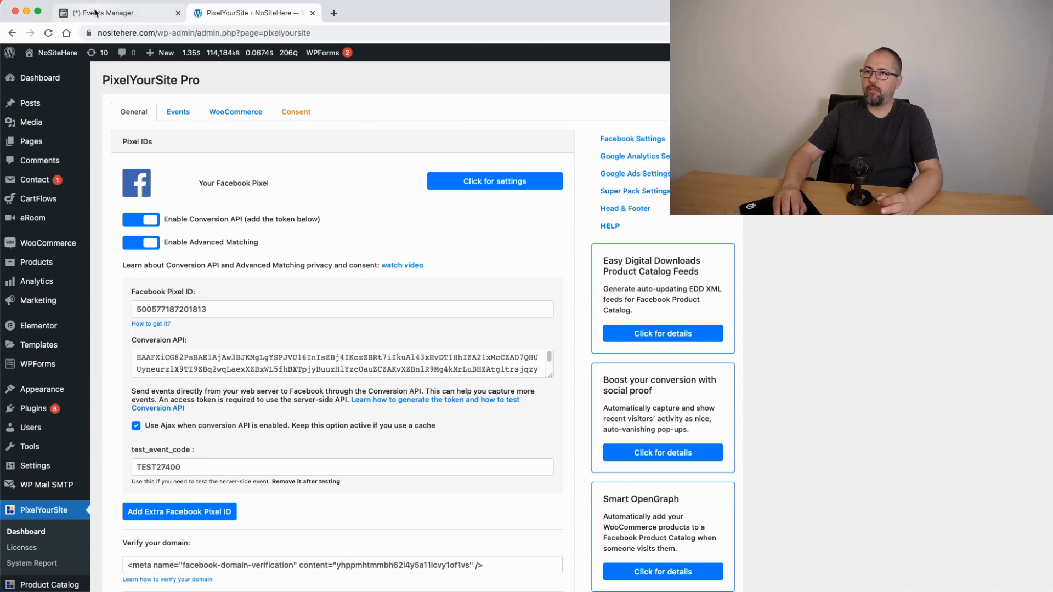
{"action": "left_click", "coordinate": [104, 13]}
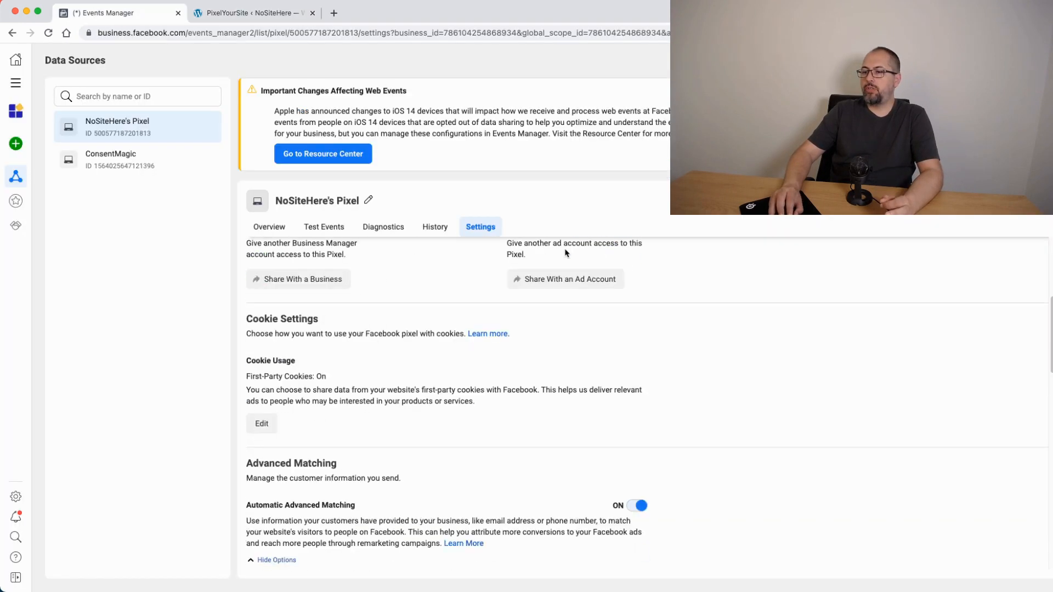
{"action": "scroll", "scroll_direction": "down", "scroll_amount": 3}
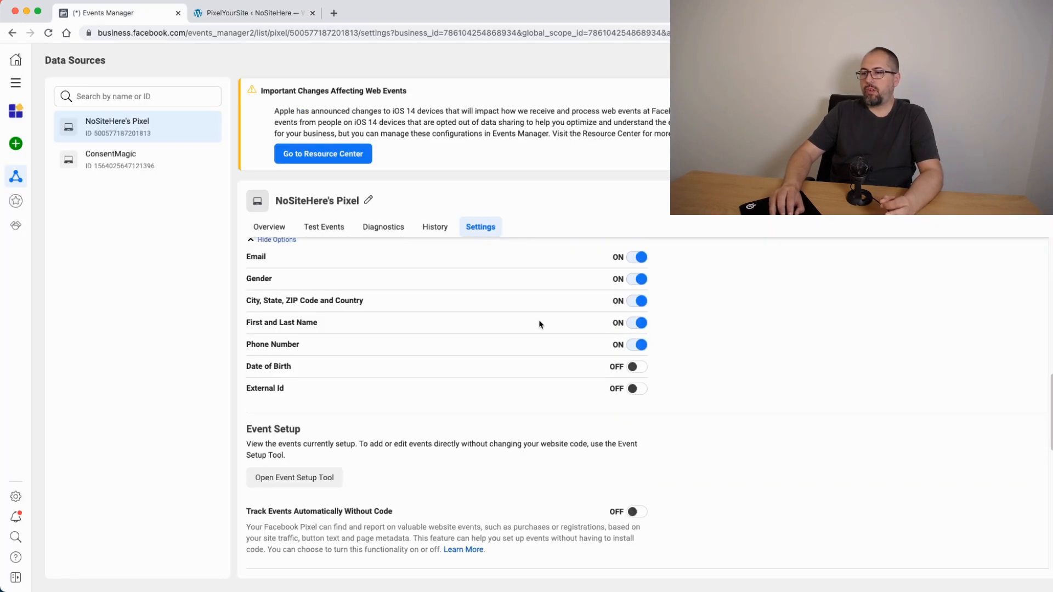
{"action": "scroll", "scroll_direction": "down", "scroll_amount": 3}
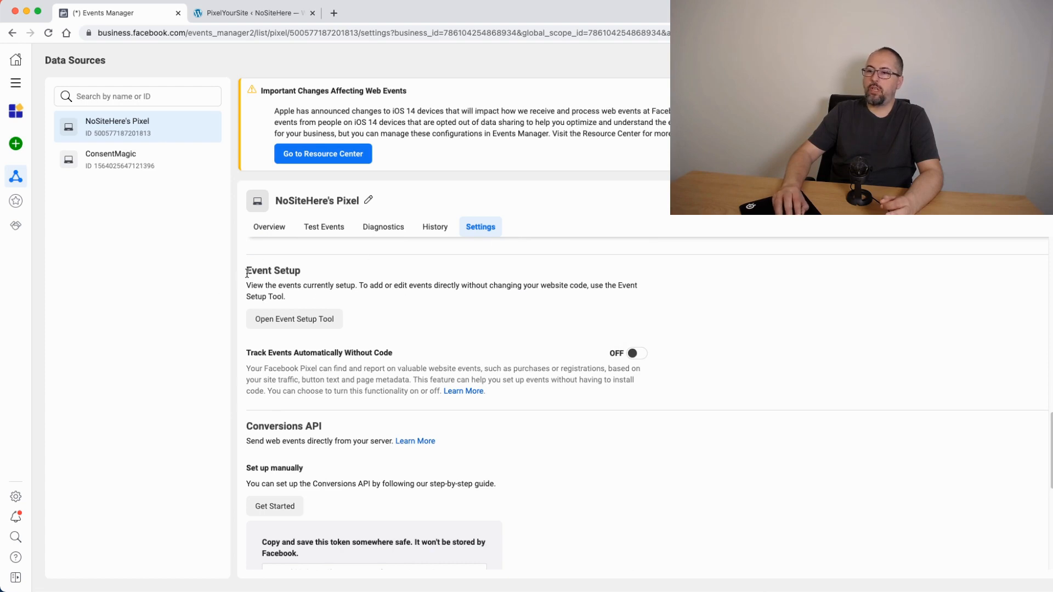
{"action": "mouse_move", "coordinate": [346, 283]}
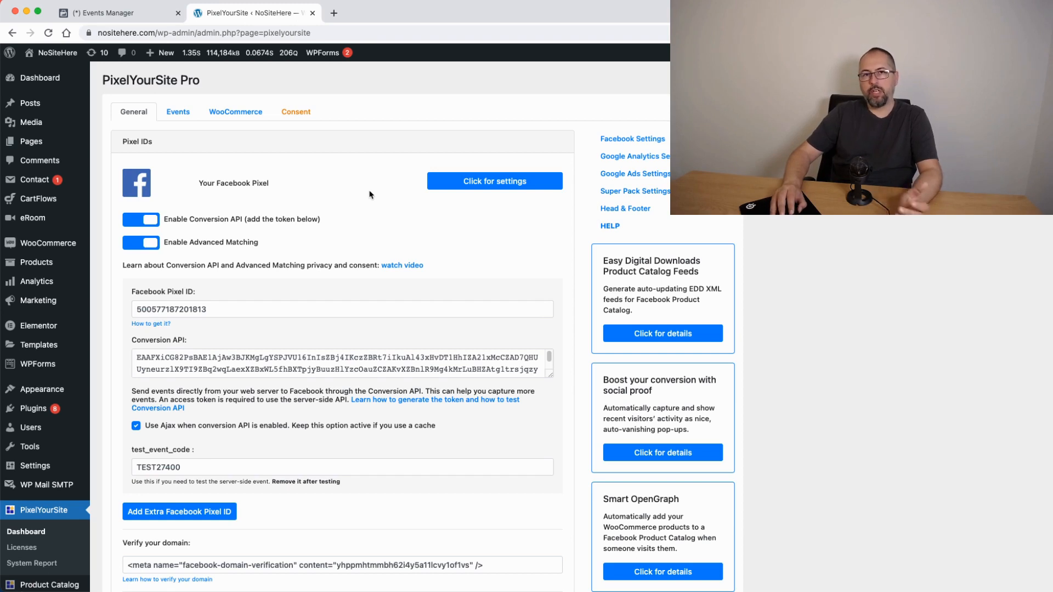
{"action": "mouse_move", "coordinate": [230, 111]}
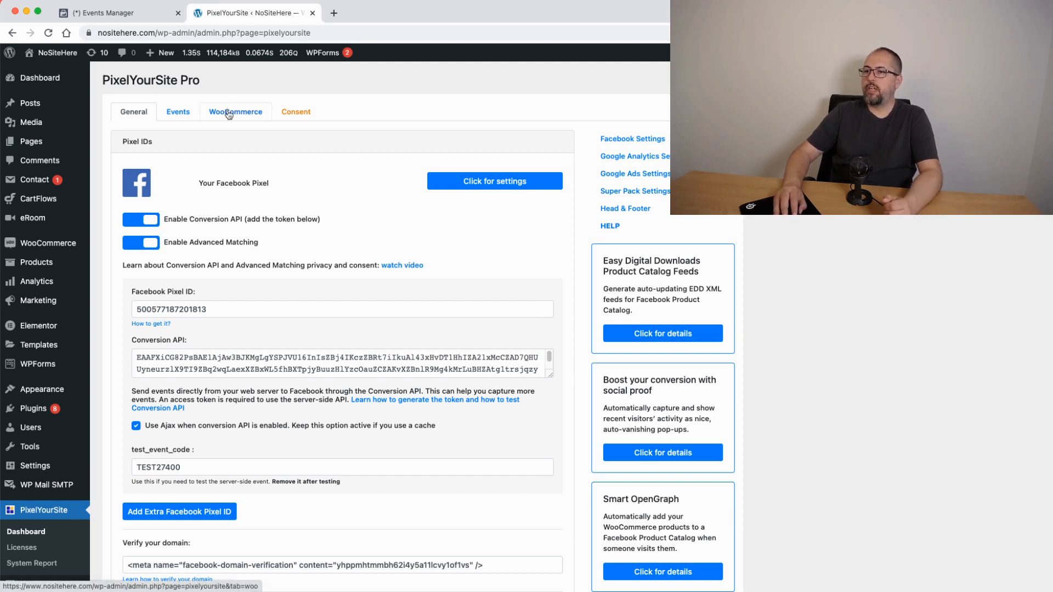
Review the WooCommerce settings in PixelYourSite, briefly expanding the Facebook ID setting options.
{"action": "left_click", "coordinate": [235, 112]}
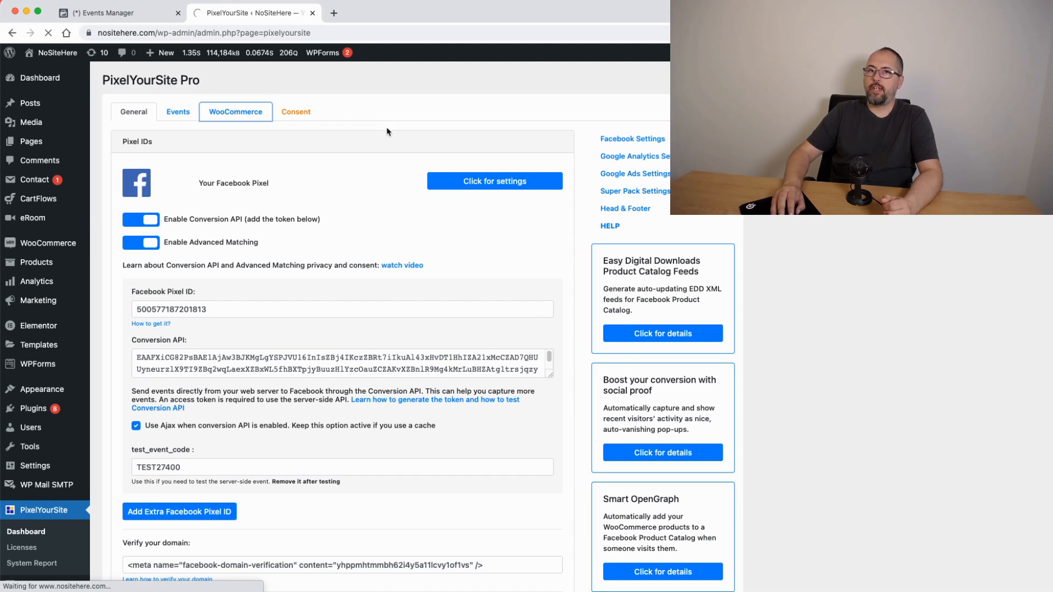
{"action": "left_click", "coordinate": [234, 112]}
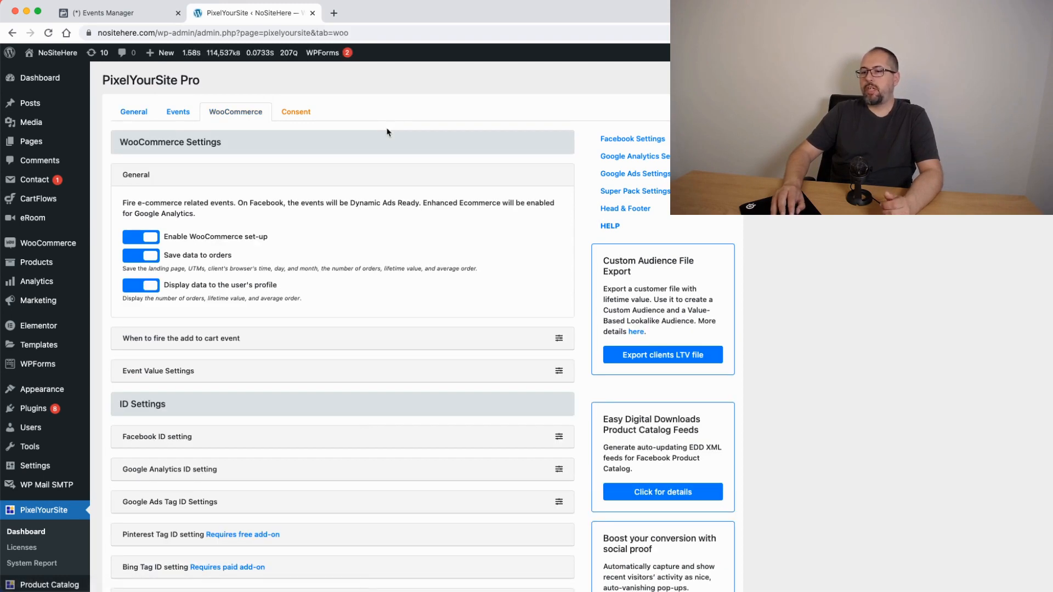
{"action": "mouse_move", "coordinate": [555, 422]}
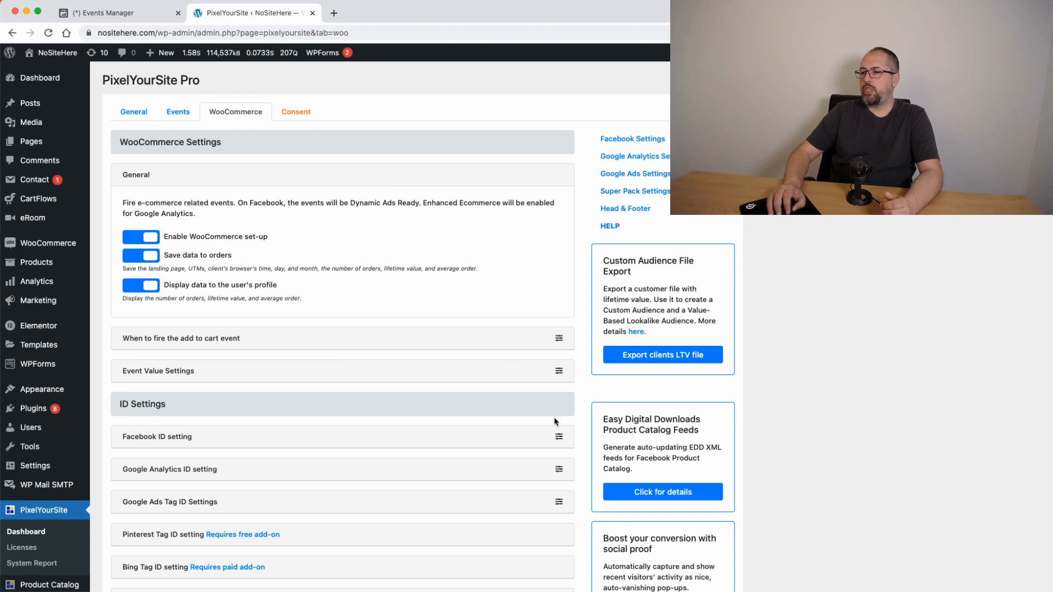
{"action": "left_click", "coordinate": [156, 436]}
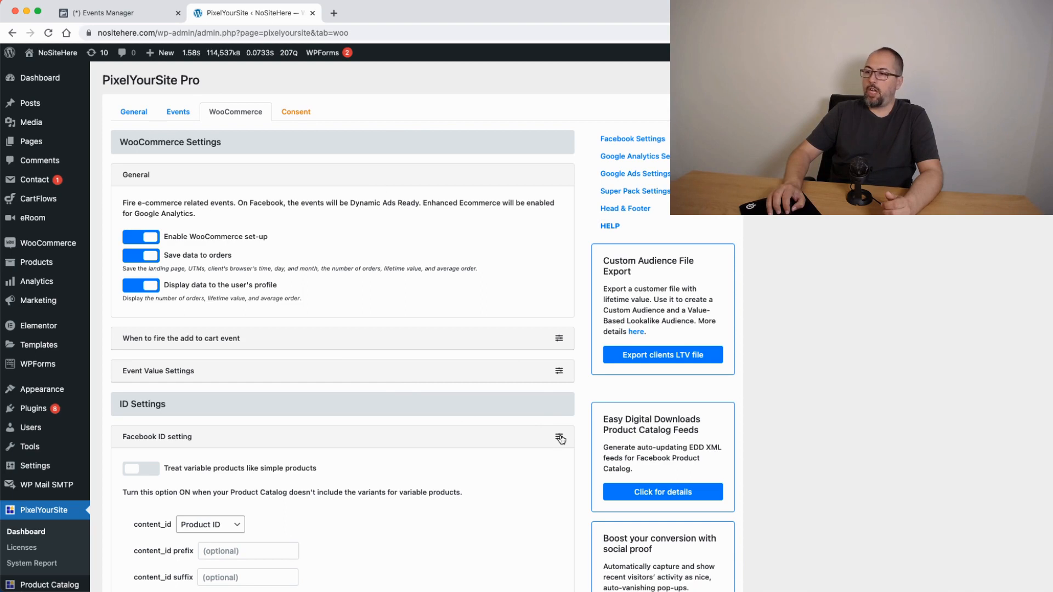
{"action": "left_click", "coordinate": [558, 438]}
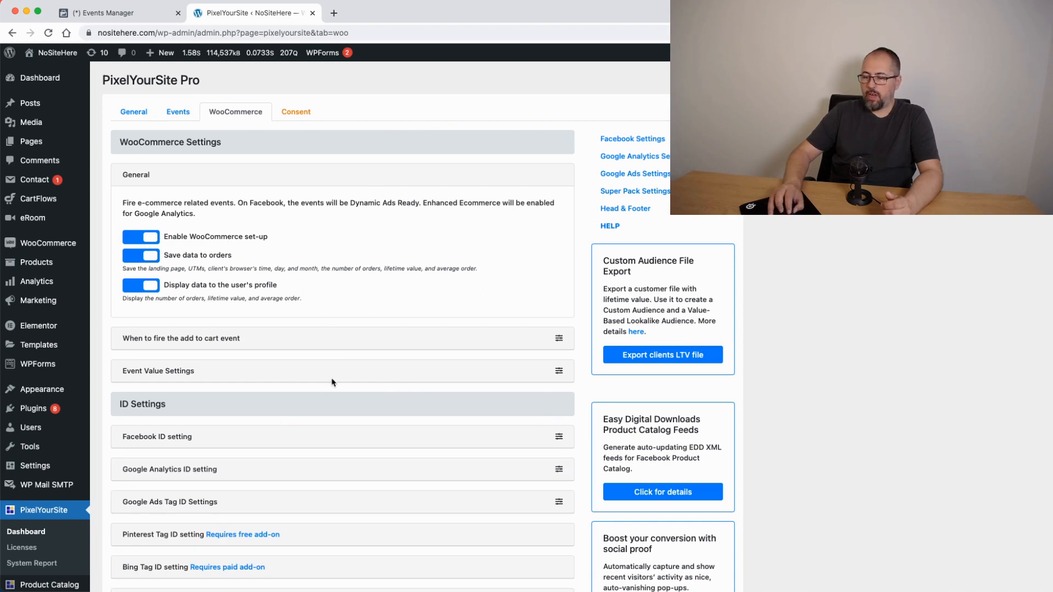
{"action": "scroll", "scroll_direction": "down", "scroll_amount": 3}
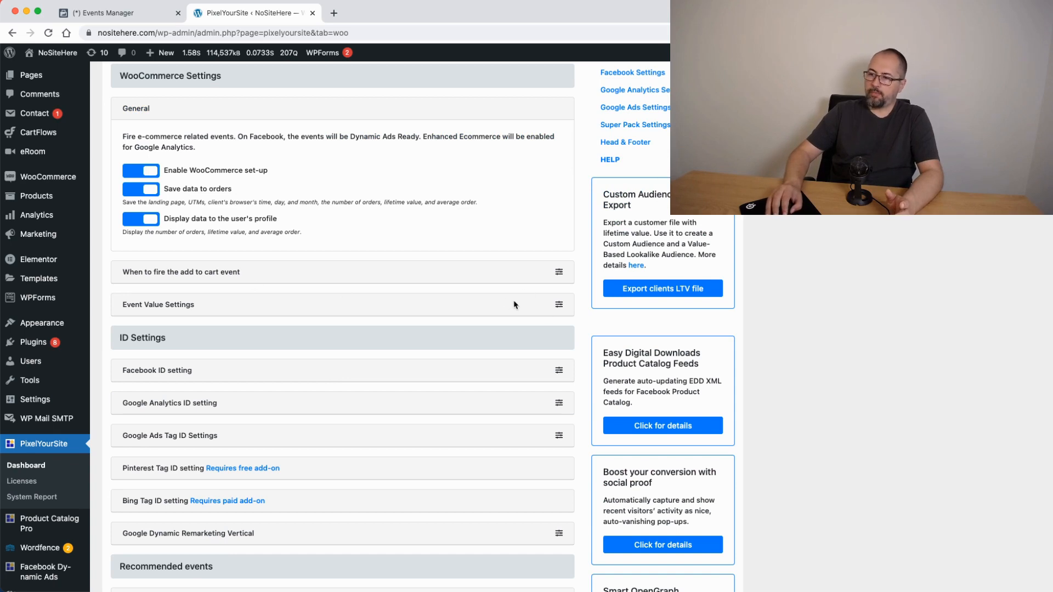
{"action": "mouse_move", "coordinate": [509, 300]}
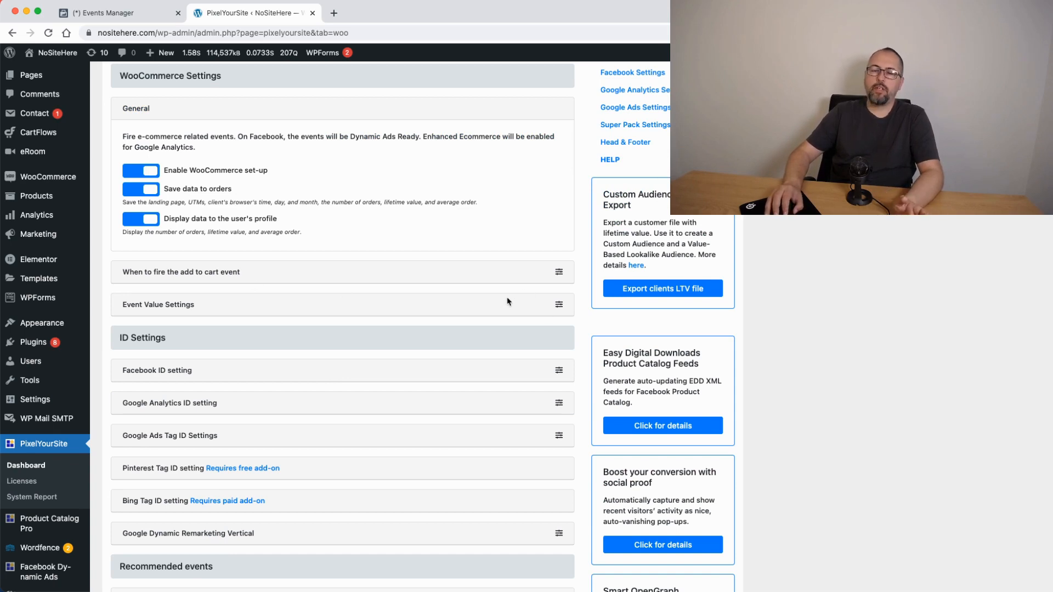
{"action": "mouse_move", "coordinate": [442, 295]}
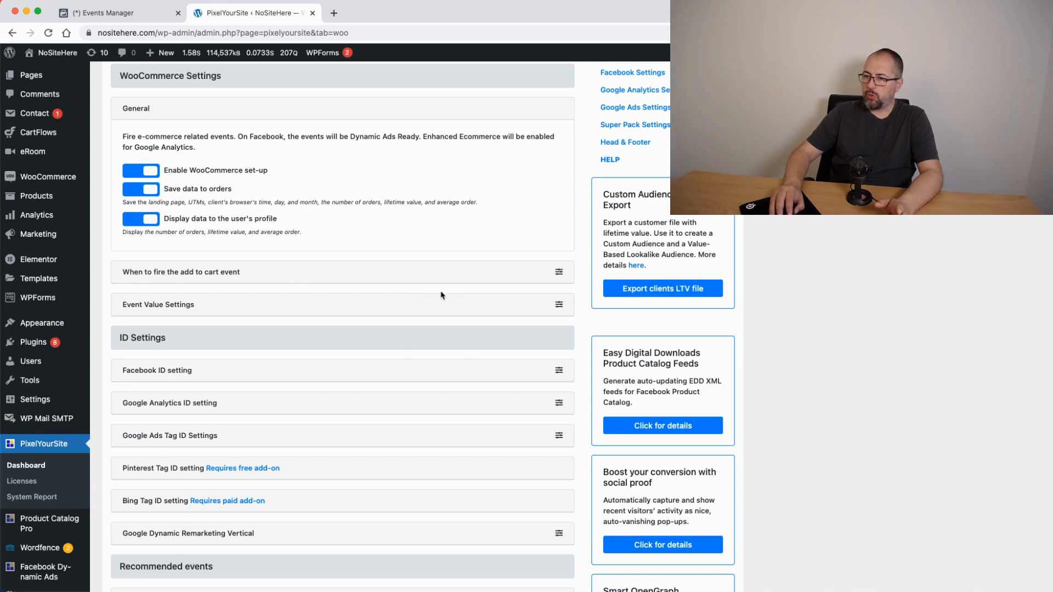